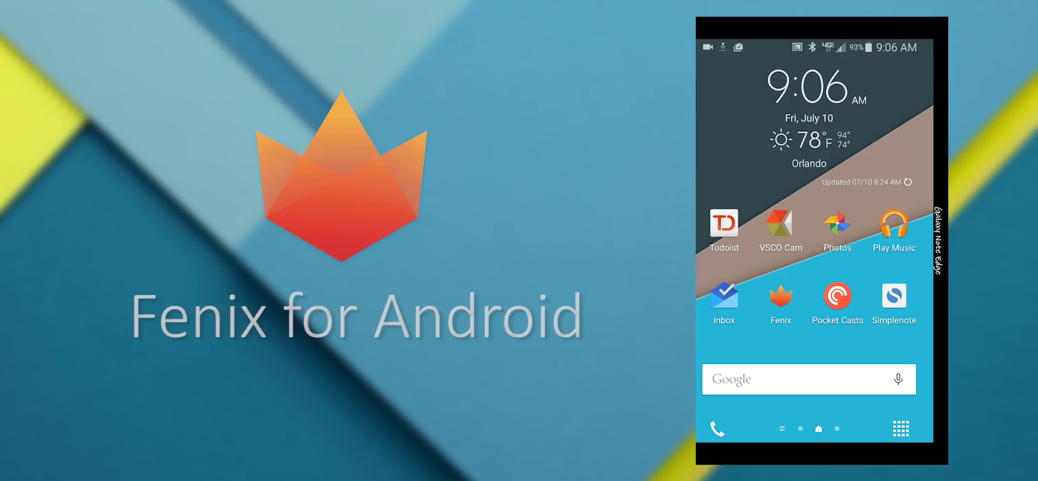
- Launch Fenix and scroll down through several minutes of recent Timeline tweets
click(780, 299)
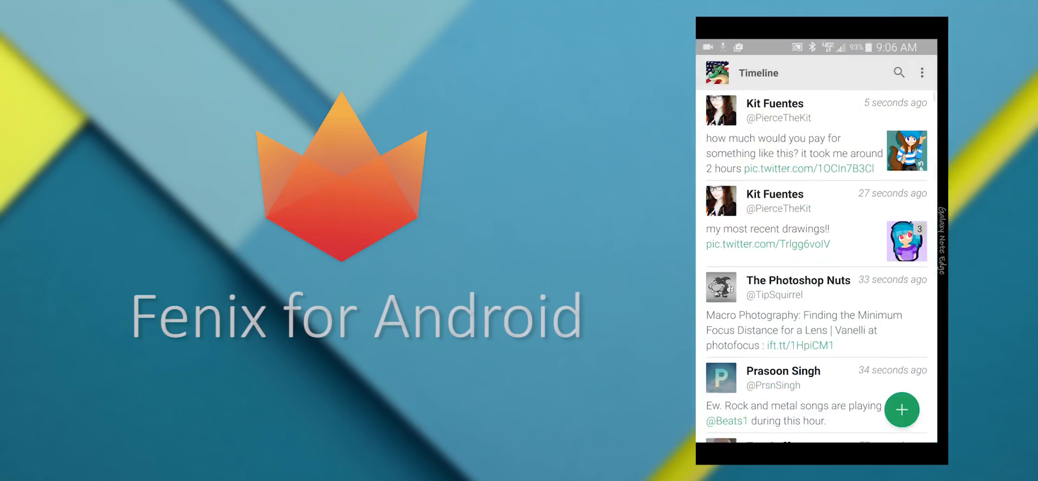
scroll(down, 3)
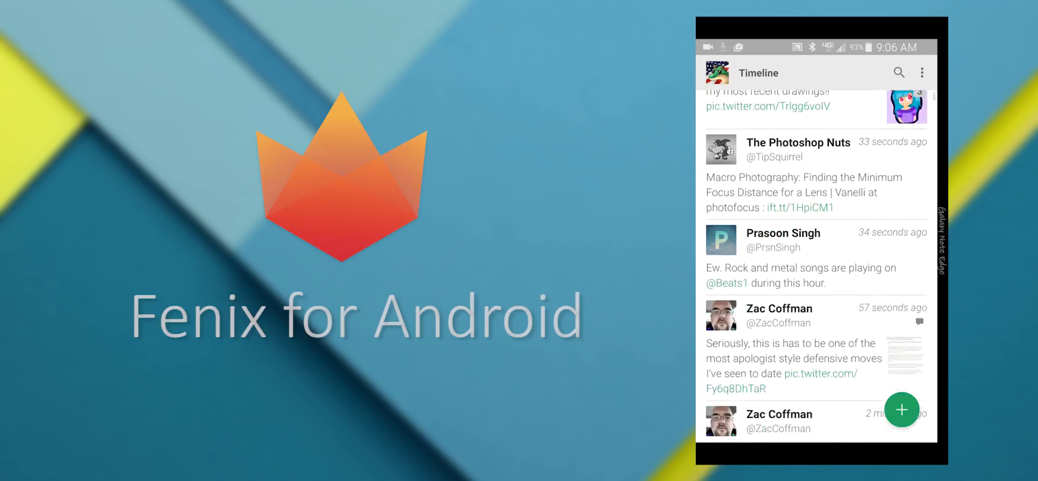
scroll(down, 3)
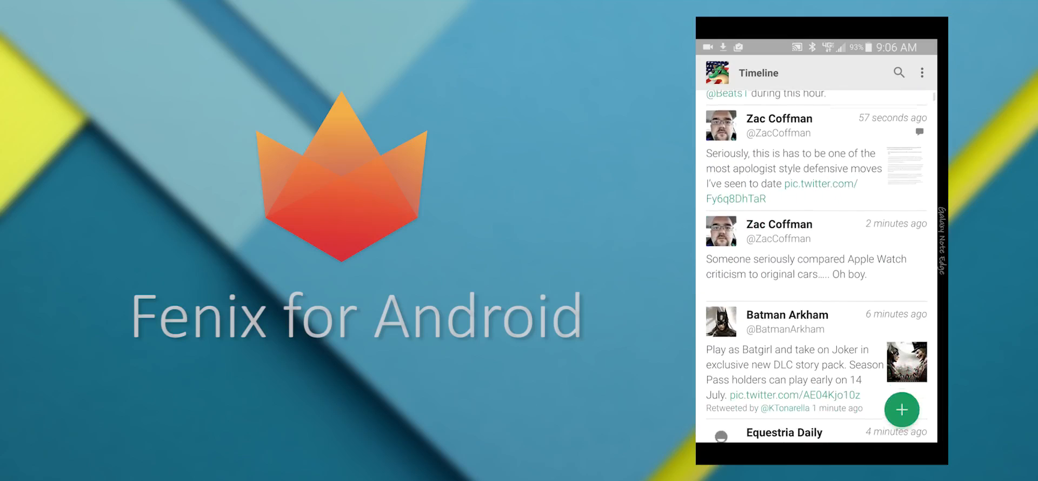
scroll(down, 3)
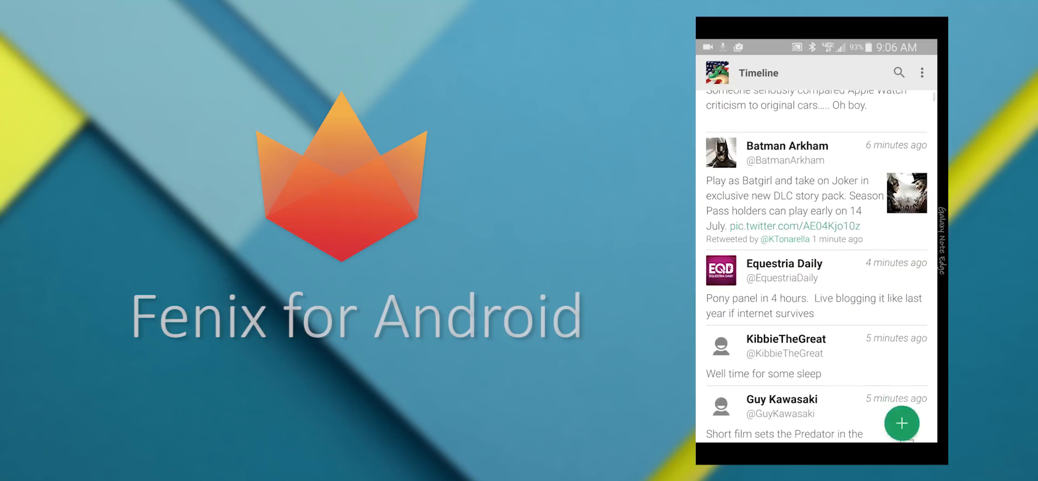
scroll(down, 3)
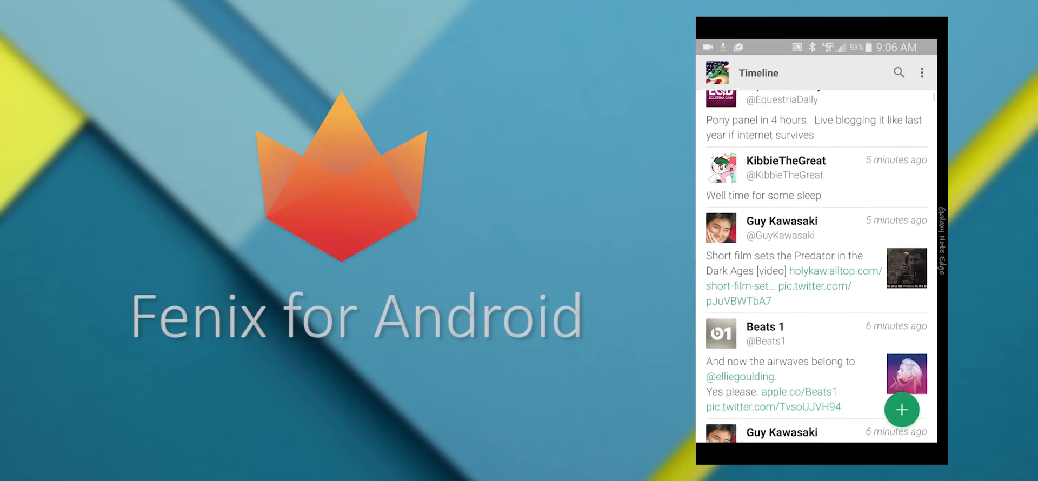
scroll(down, 3)
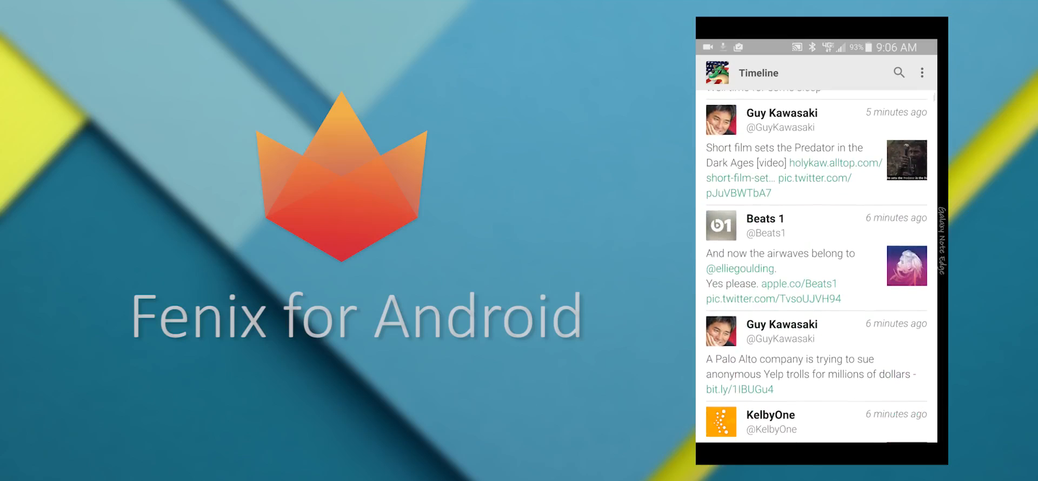
- Save a new mute filter for the keyword '#beats1', then go back to the Timeline
click(922, 73)
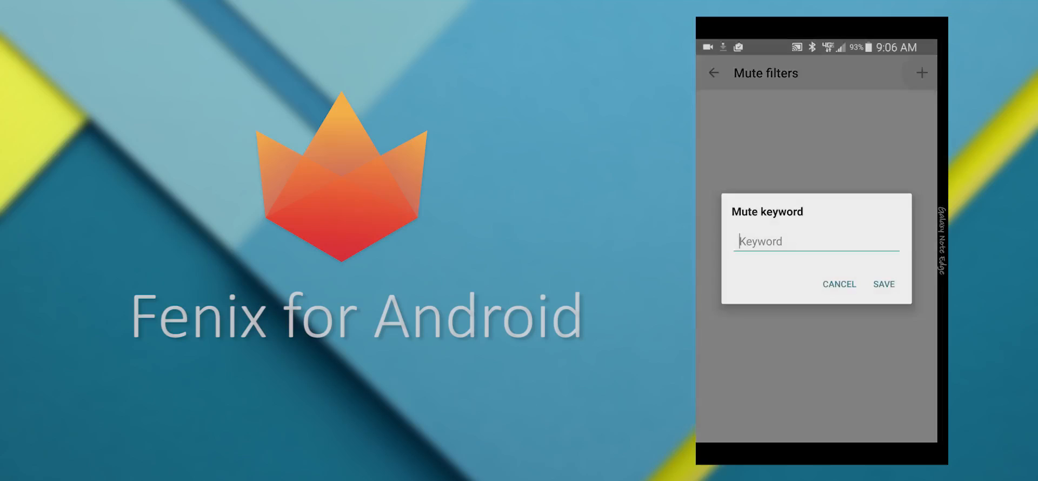
click(816, 241)
text(#b)
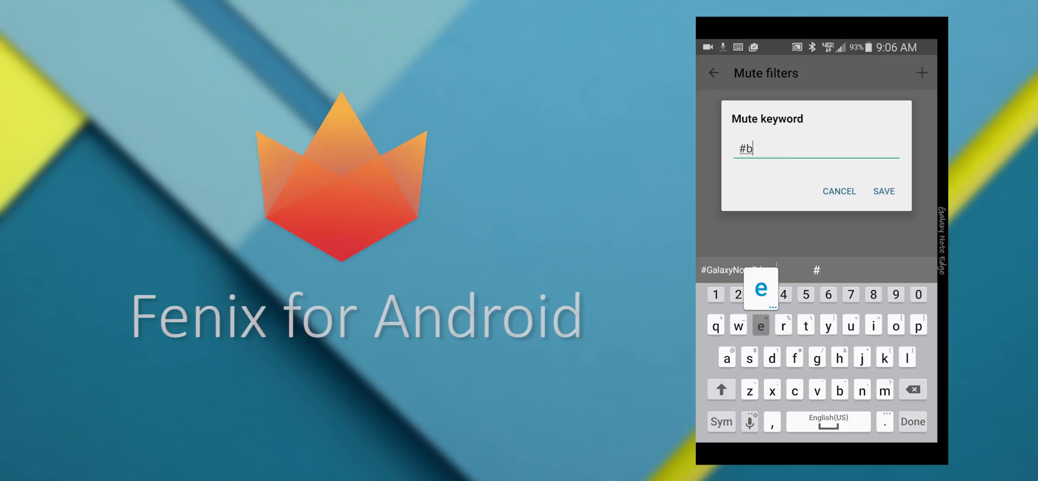
text(eats1)
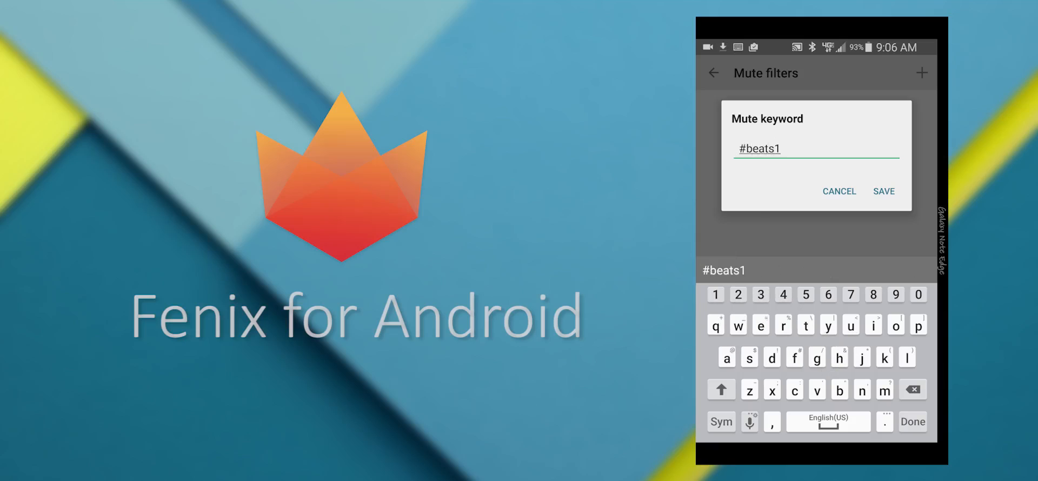
click(883, 192)
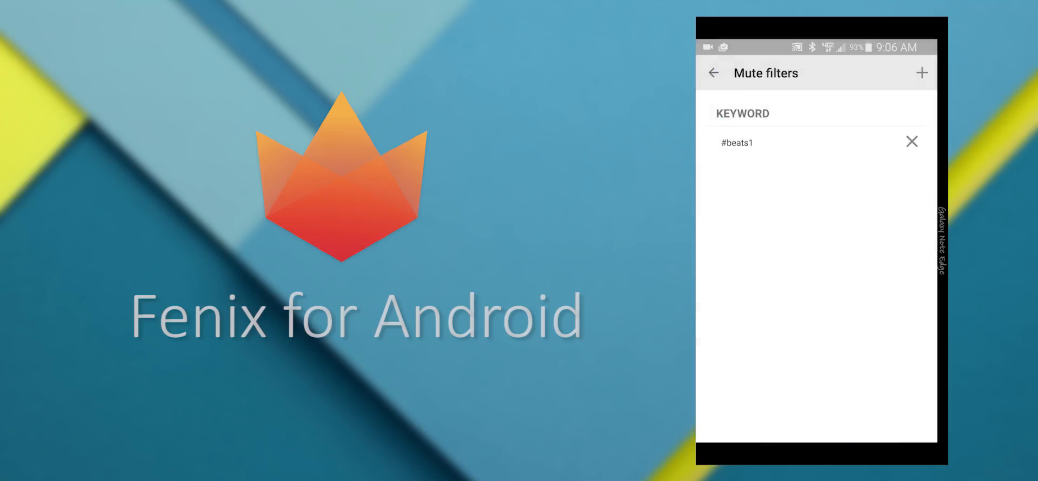
click(714, 73)
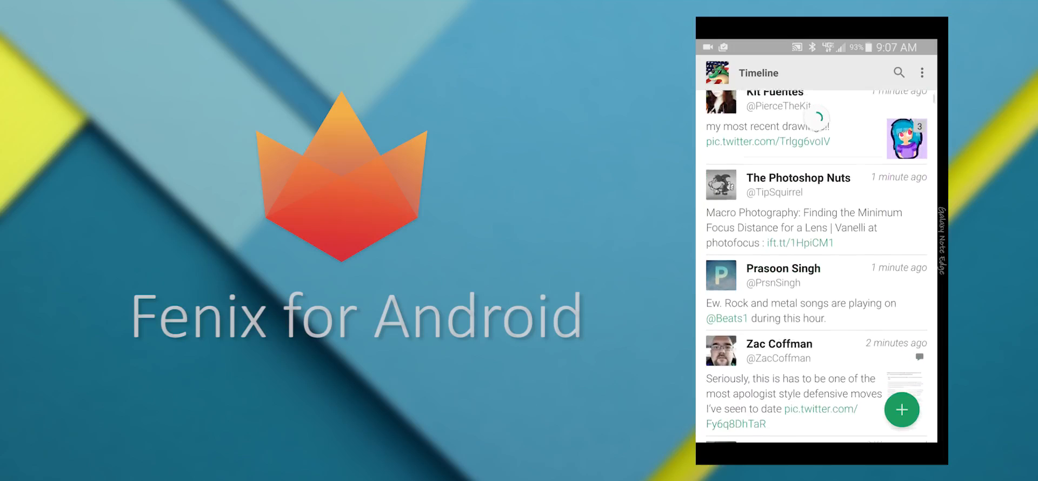
- Browse the Activity feed of new follows, retweets and favorites, then reopen the drawer
scroll(down, 3)
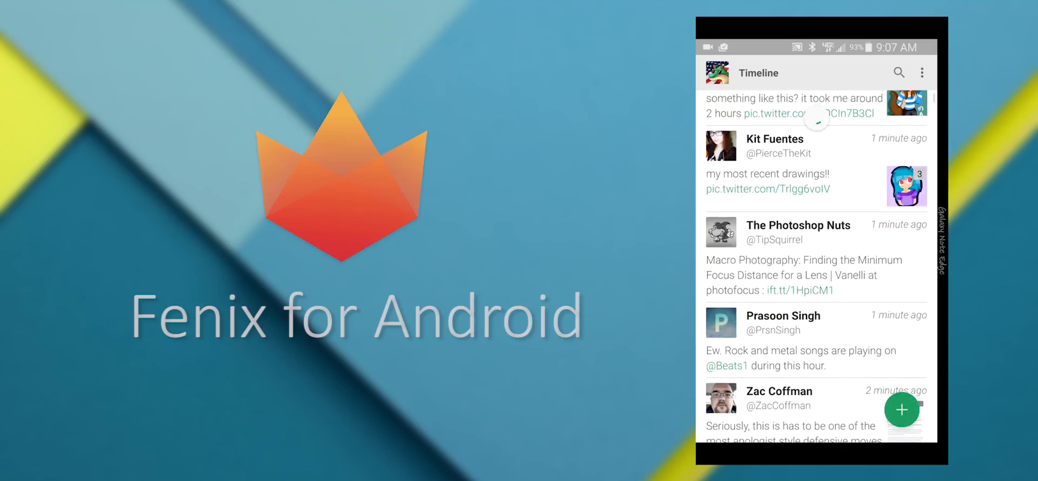
click(713, 72)
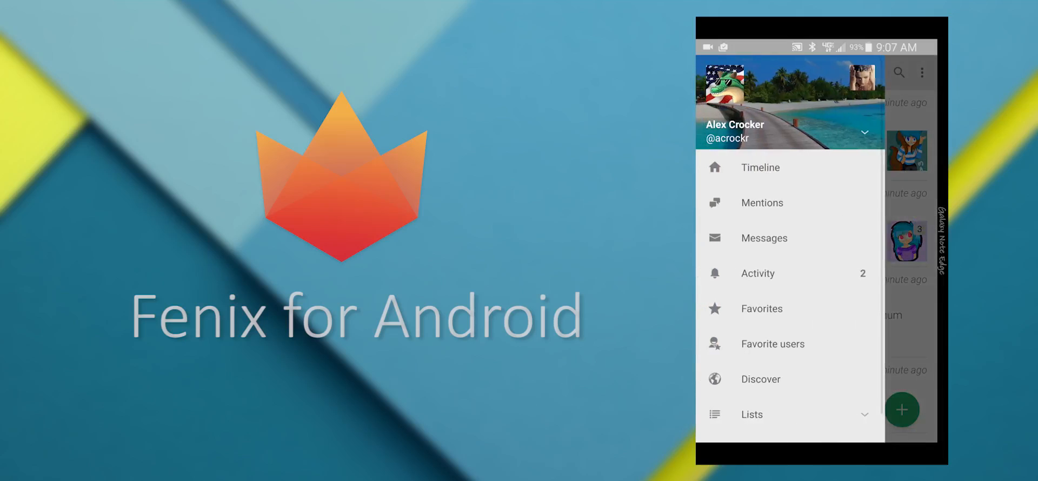
click(757, 273)
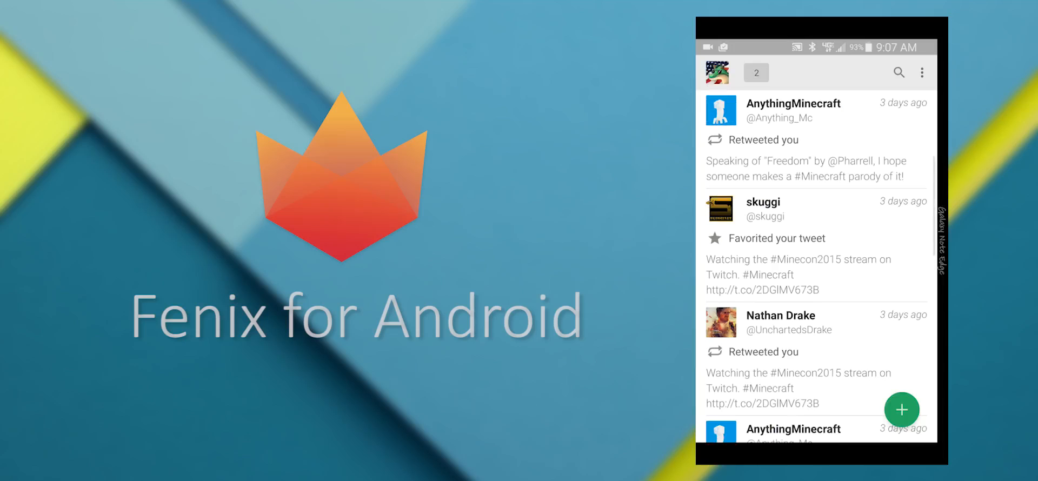
scroll(down, 3)
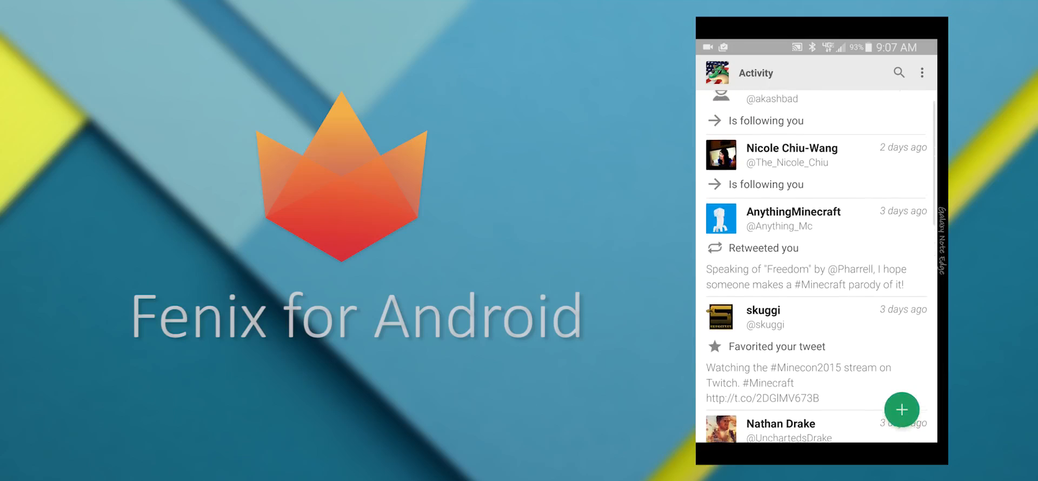
scroll(up, 3)
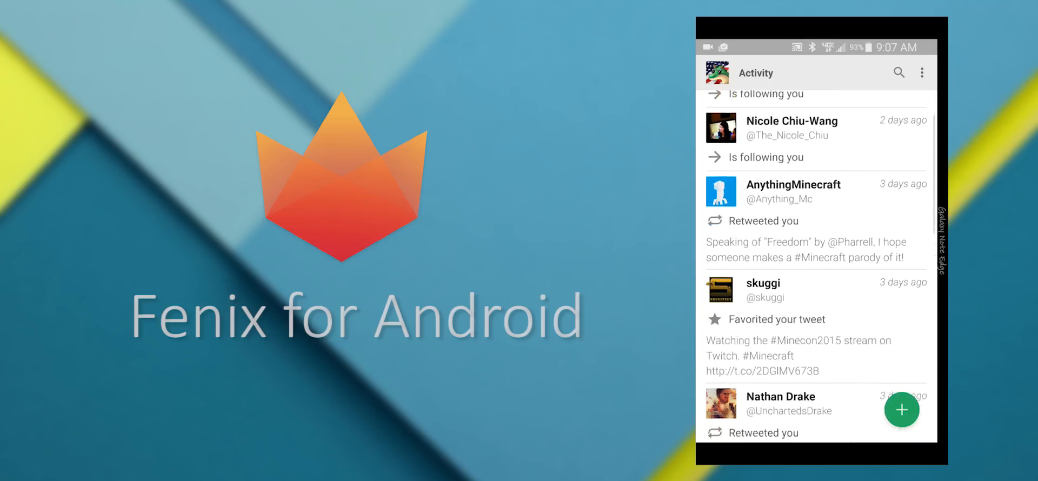
scroll(down, 3)
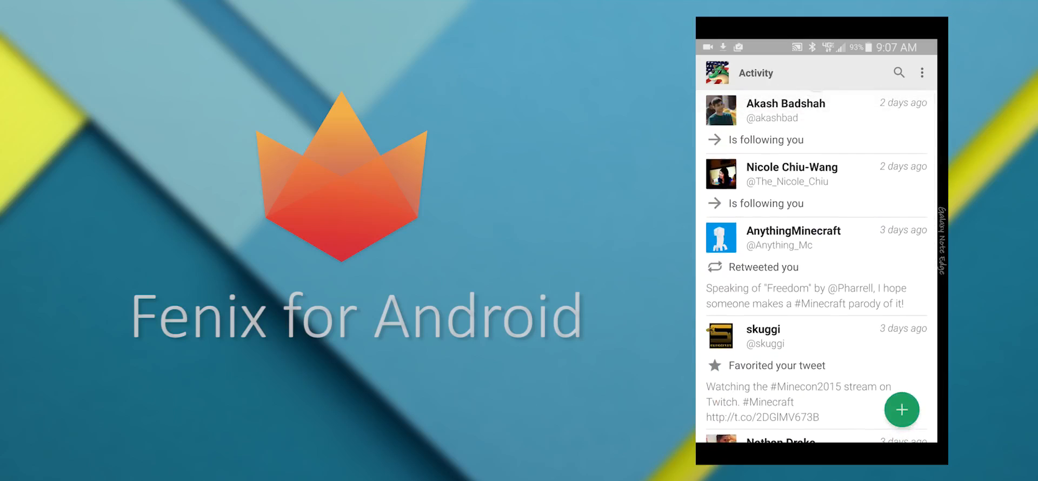
click(716, 72)
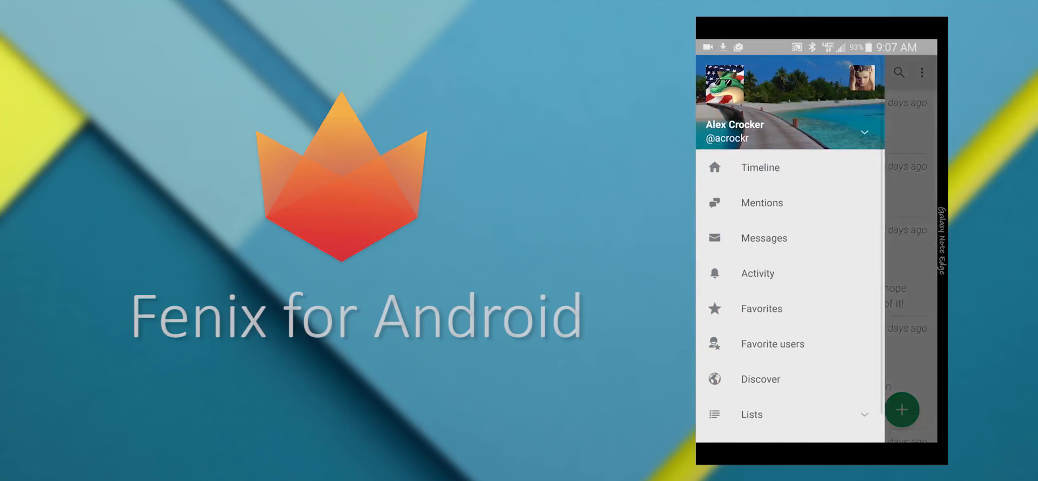
- Visit Timeline and Mentions, then open the kangaroo-photo DM with Ray William Johnson
click(760, 167)
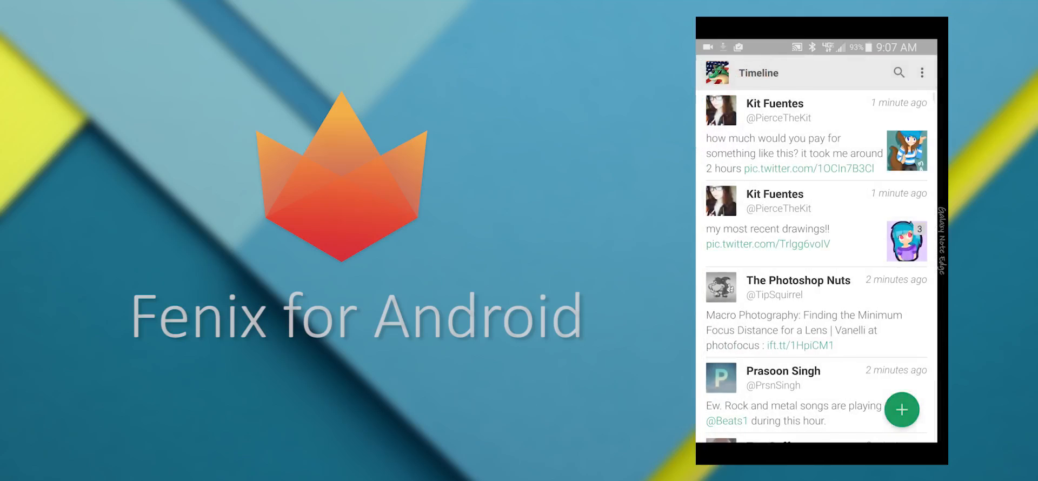
click(716, 73)
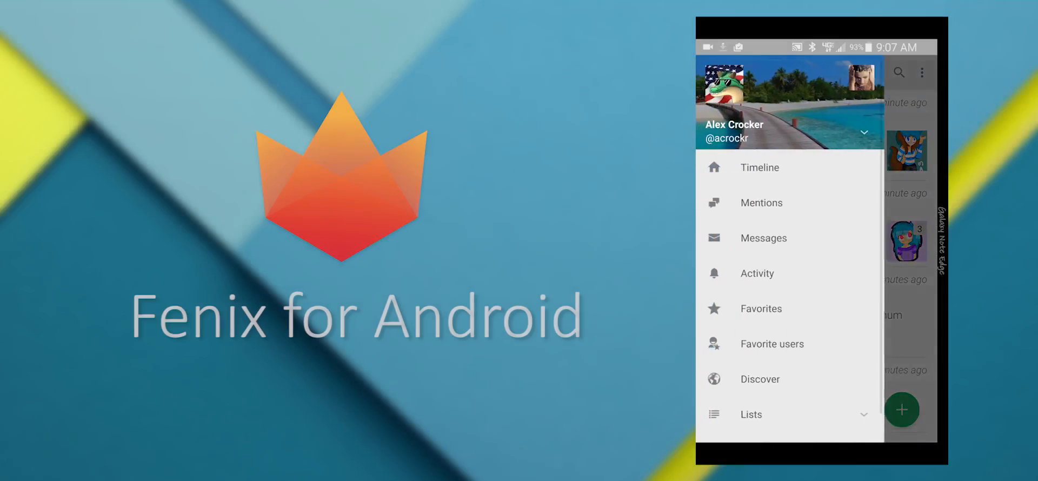
click(761, 202)
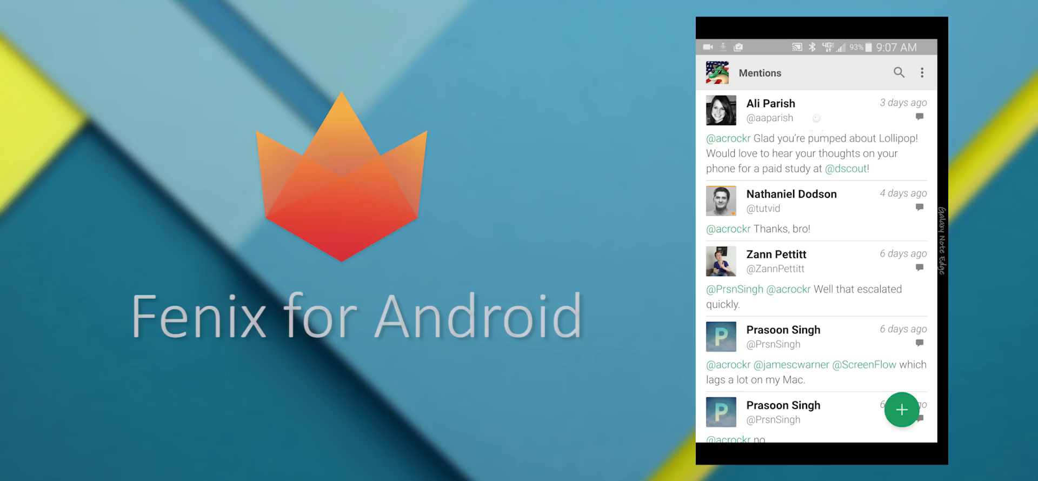
click(716, 73)
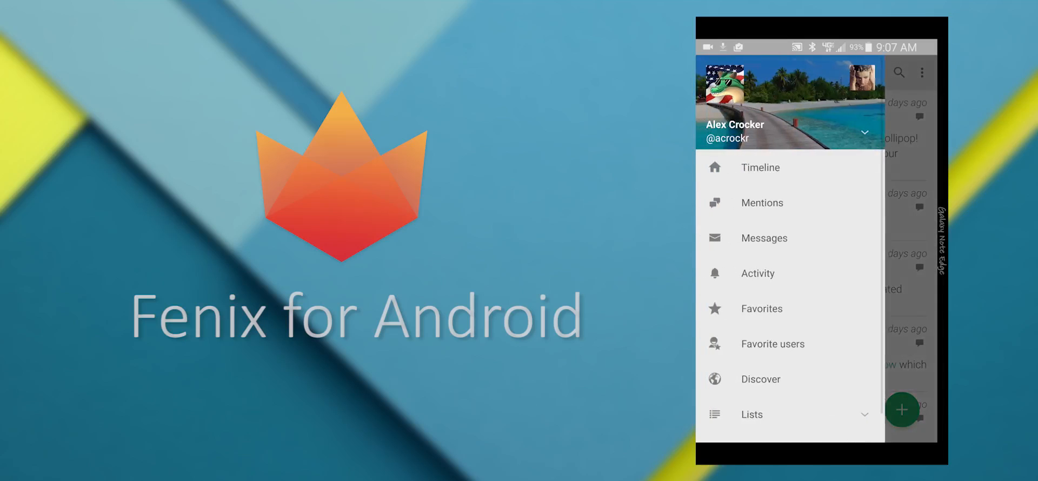
click(765, 239)
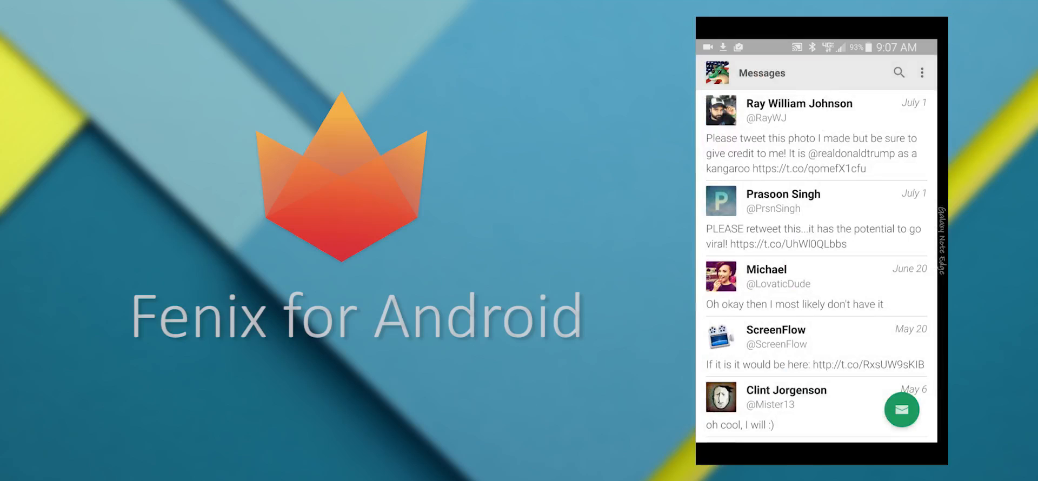
click(815, 136)
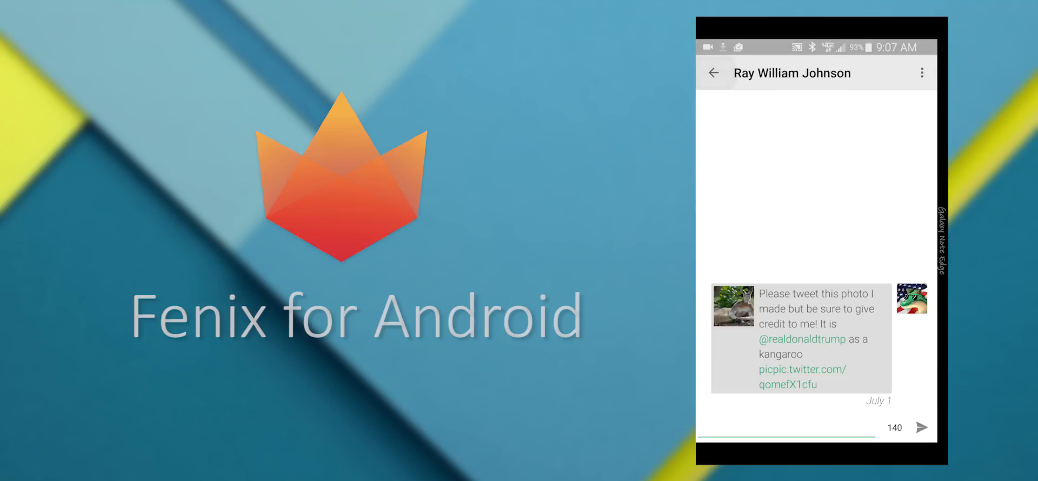
- Leave the conversation, scroll the Timeline, then scroll through the Favorites feed of starred tweets
click(714, 73)
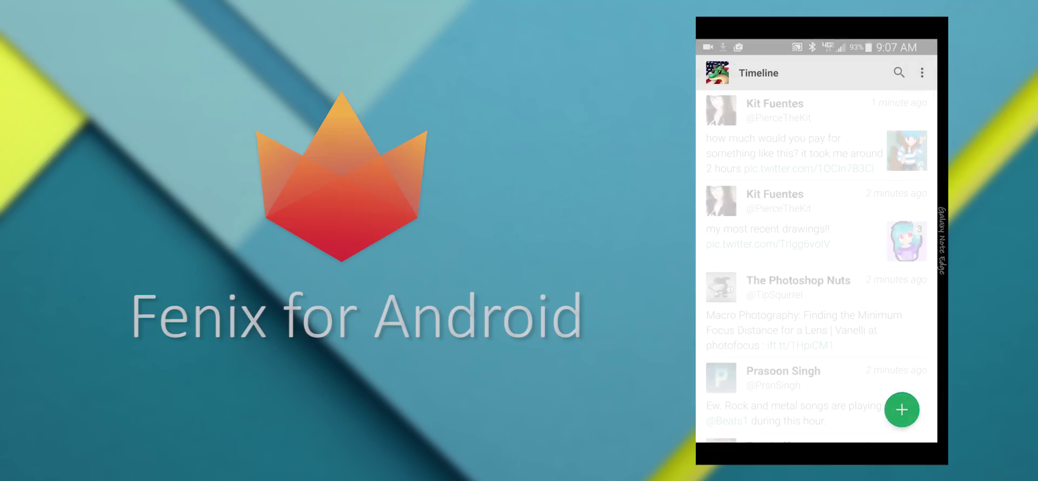
scroll(down, 3)
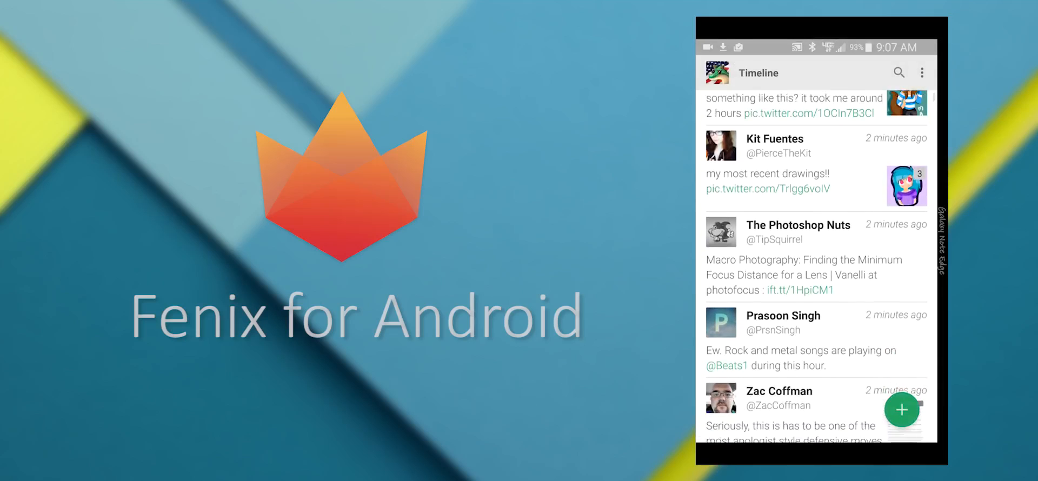
click(717, 73)
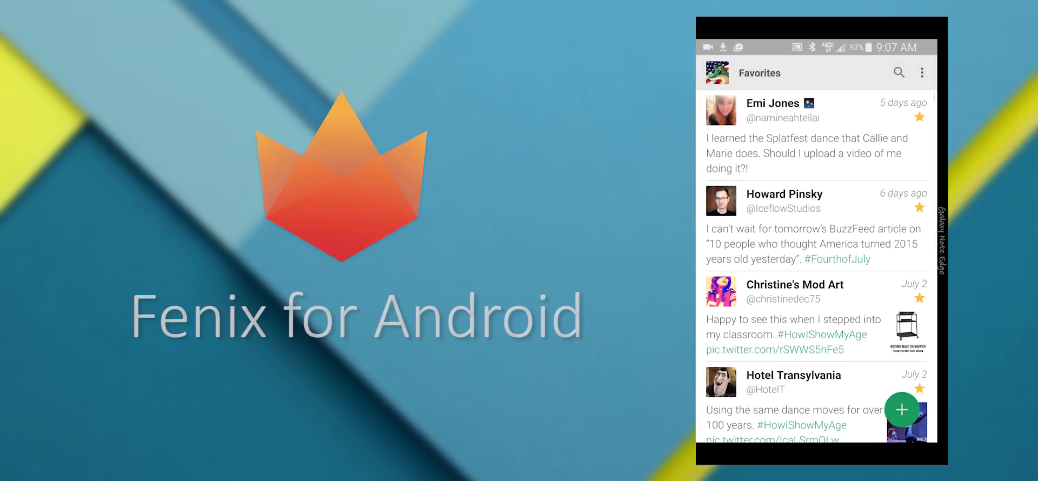
scroll(down, 3)
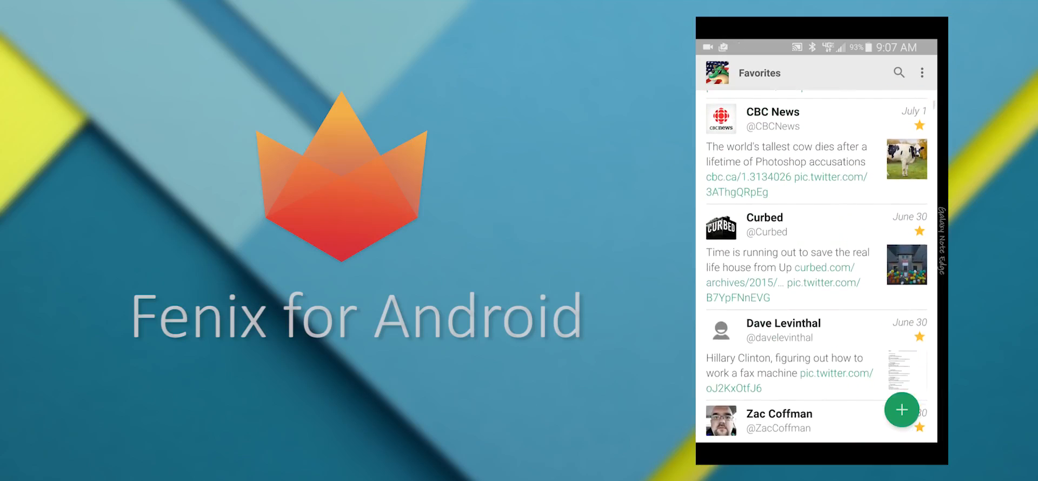
scroll(down, 3)
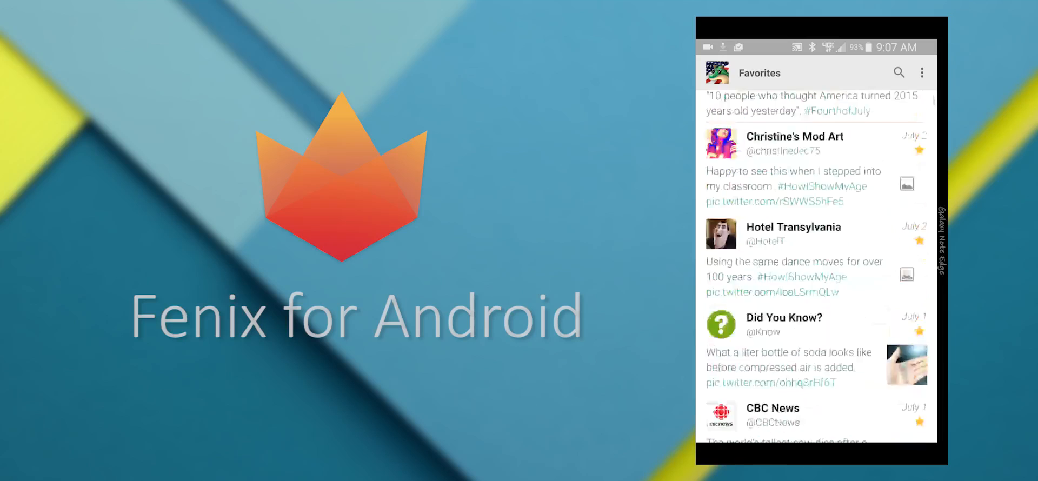
scroll(down, 3)
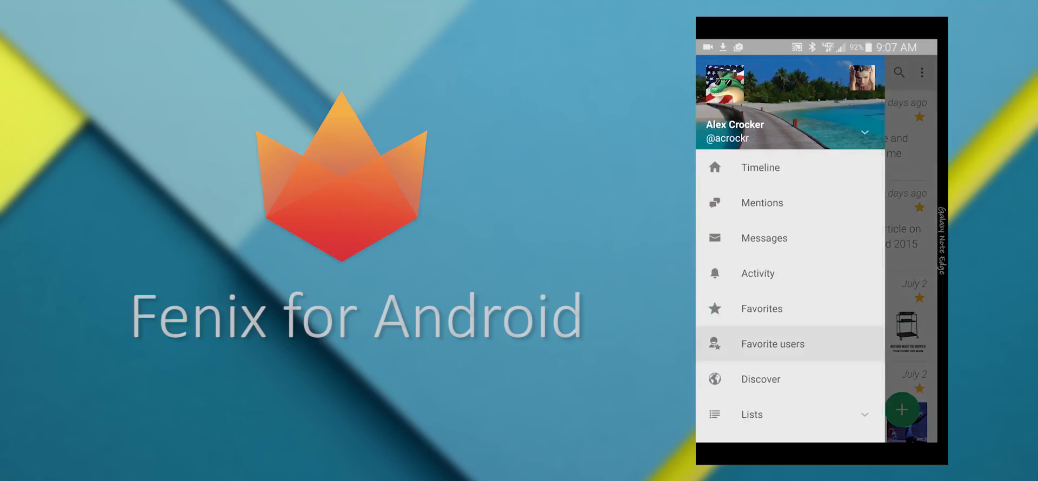
- View empty Favorite users, then Discover's local trends, Global Trends and People, then the Timeline
click(772, 343)
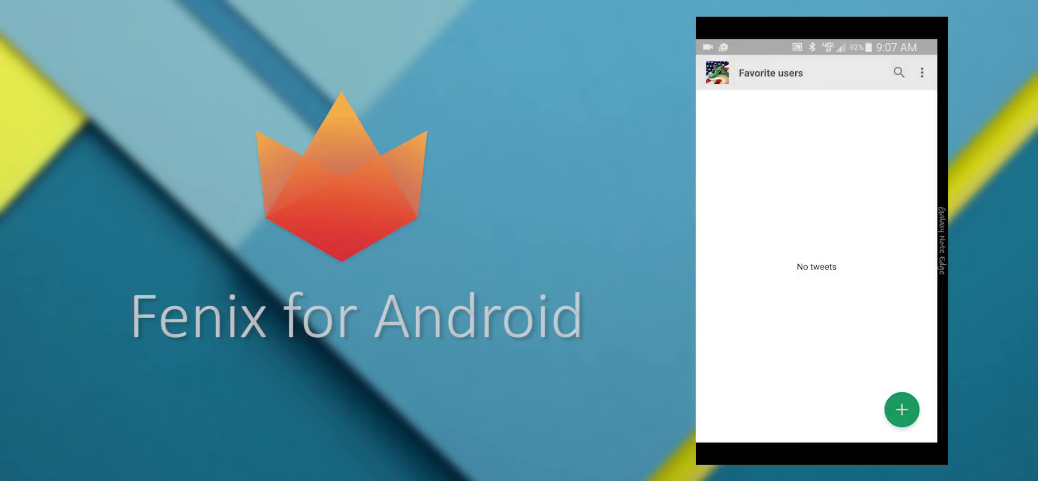
click(717, 73)
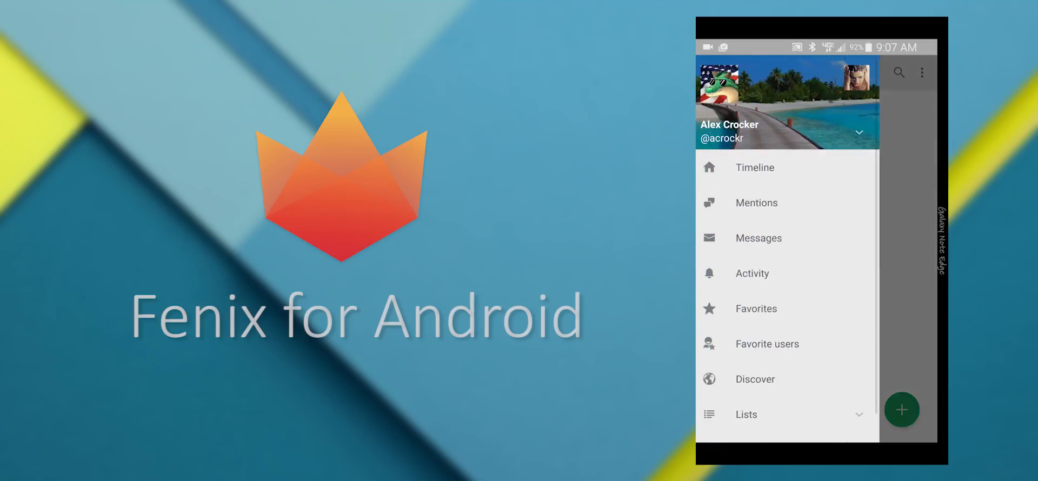
click(767, 343)
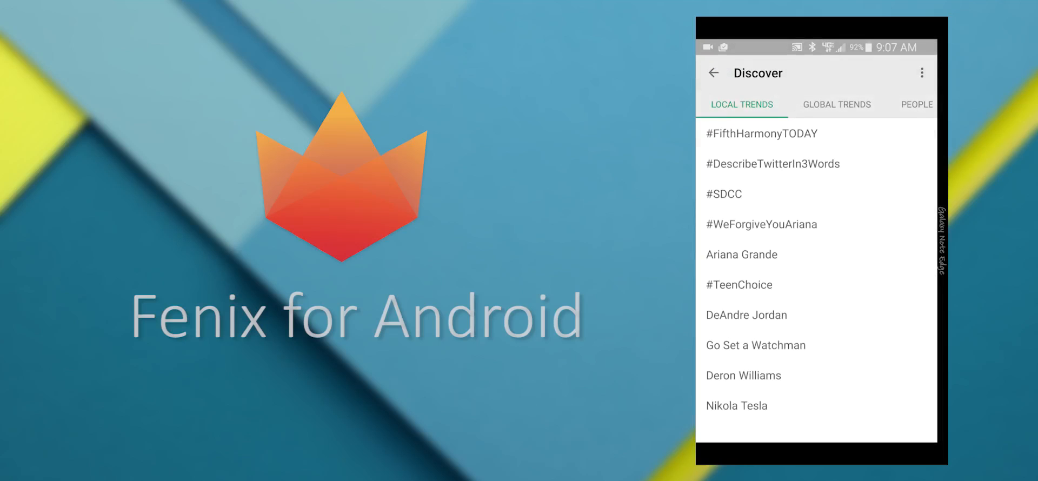
click(837, 104)
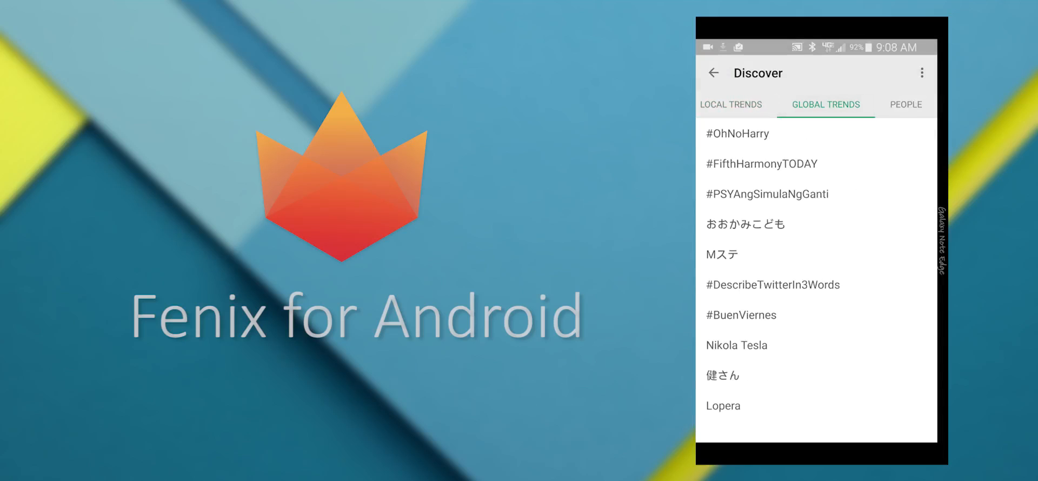
click(905, 104)
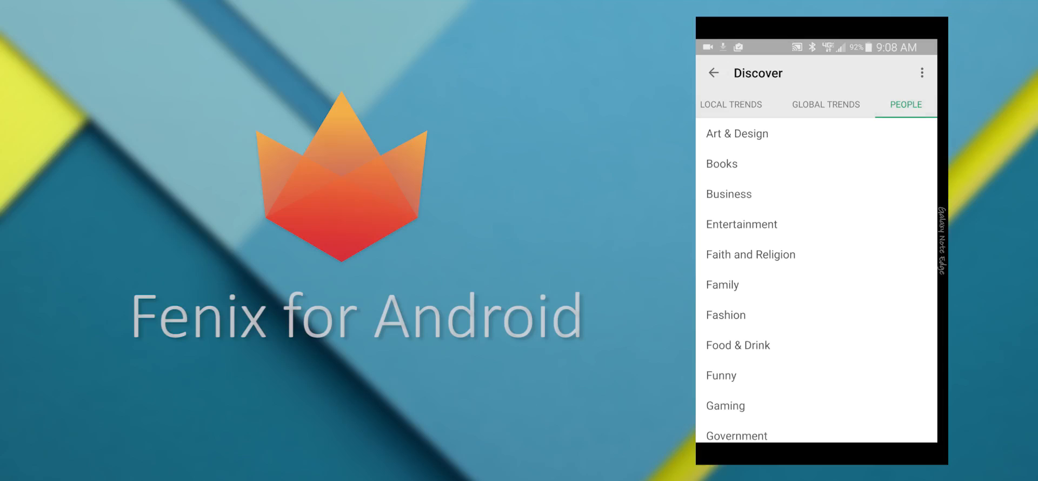
click(742, 104)
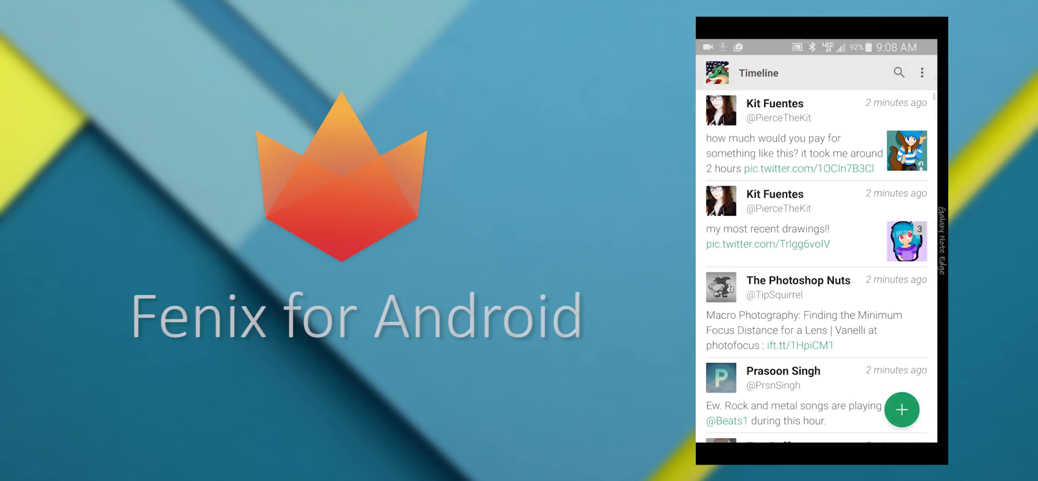
- Scroll through the My-Favorite-Tweeters list's tweets, then go back
click(717, 73)
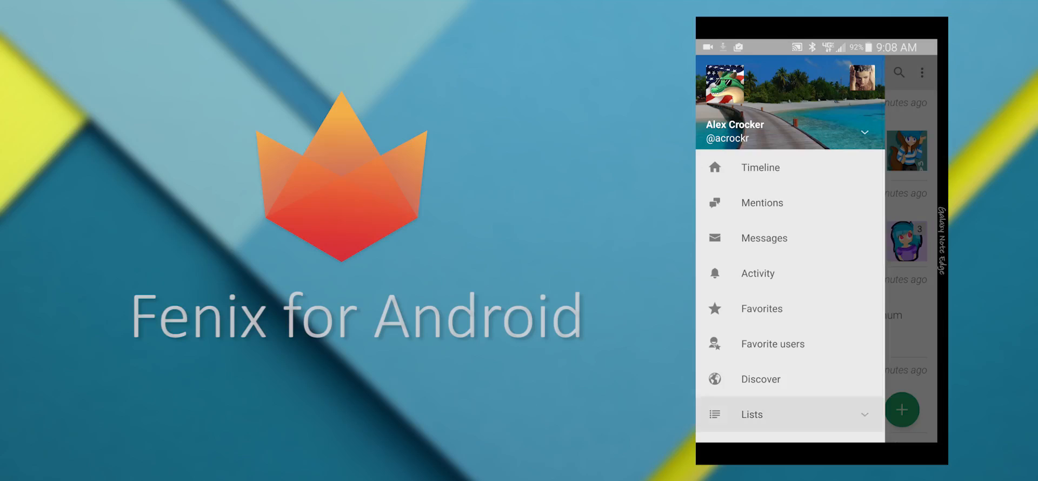
click(761, 167)
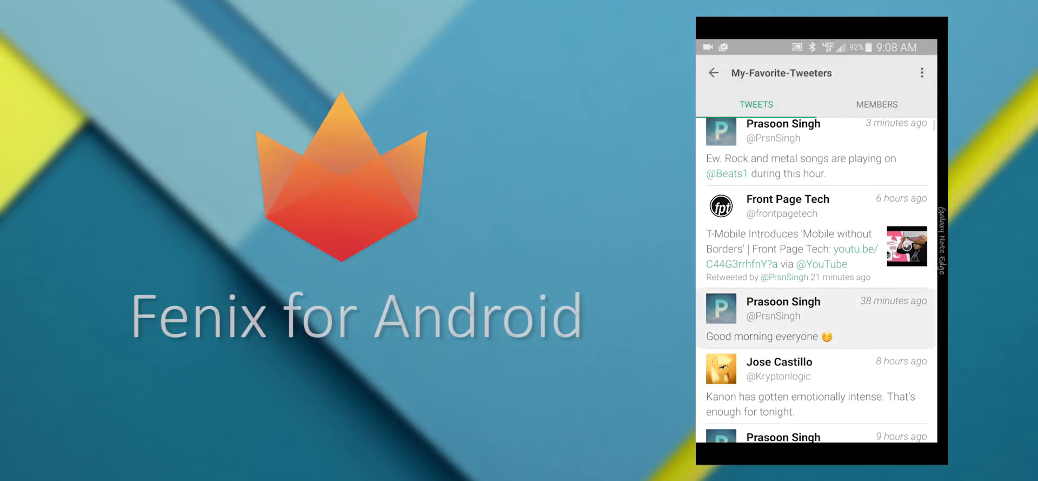
scroll(down, 3)
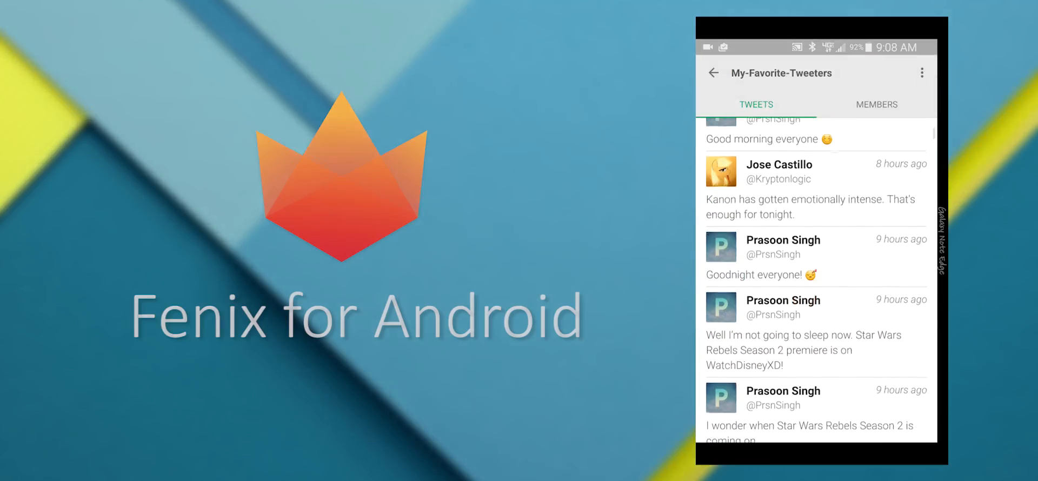
scroll(down, 3)
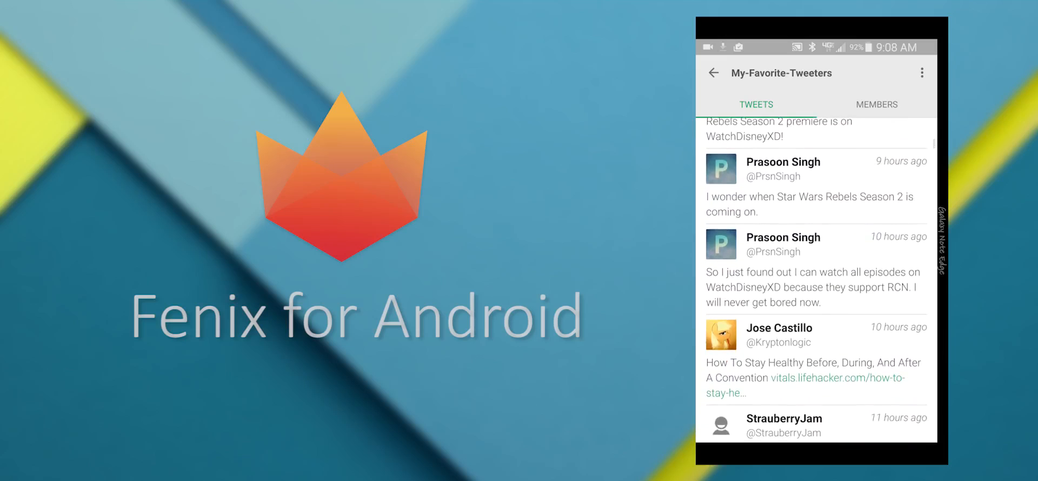
scroll(up, 3)
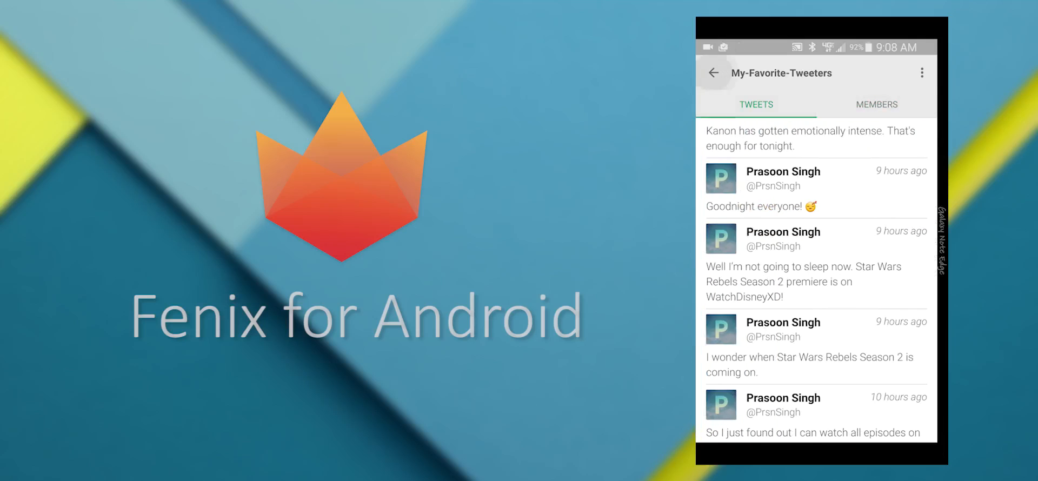
click(714, 73)
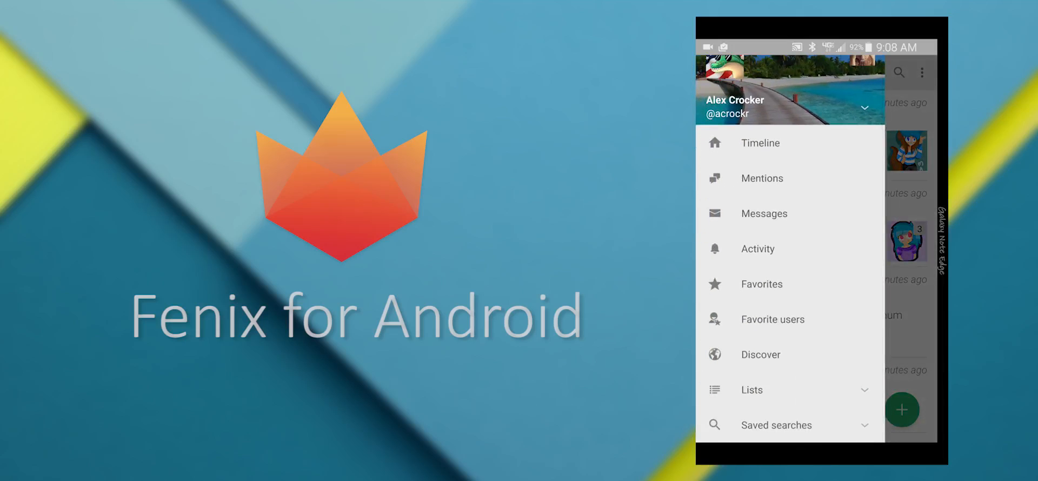
- Run the saved #Minecraft search, browse its People and Tweets results, then go back
click(776, 425)
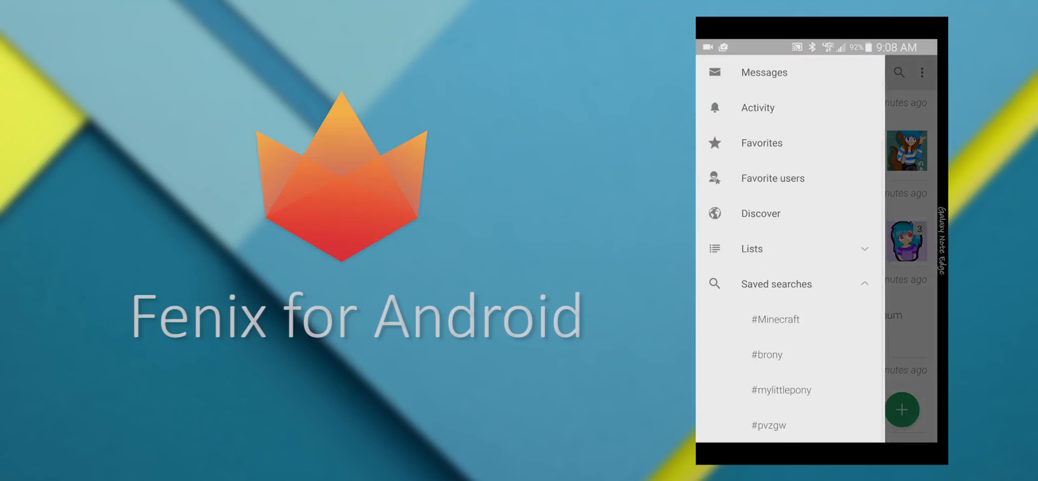
click(775, 319)
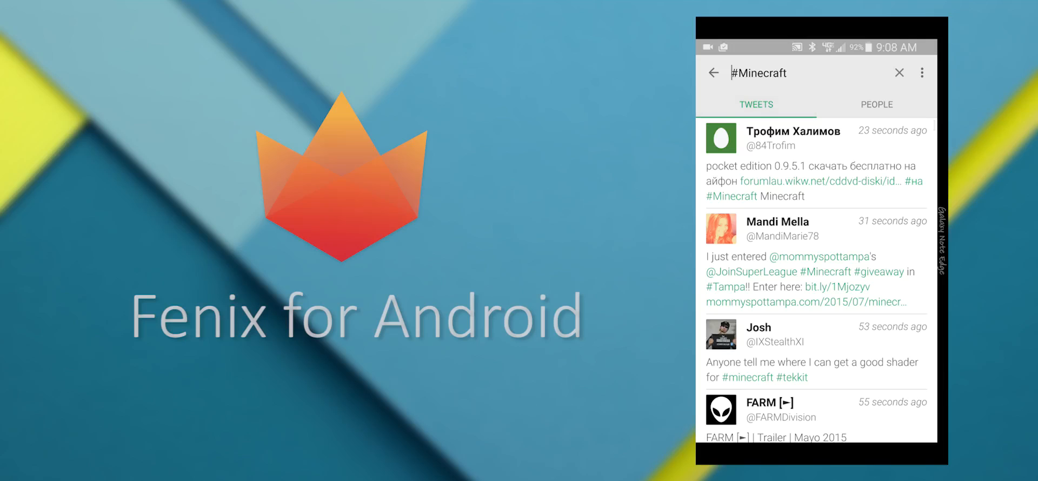
click(876, 104)
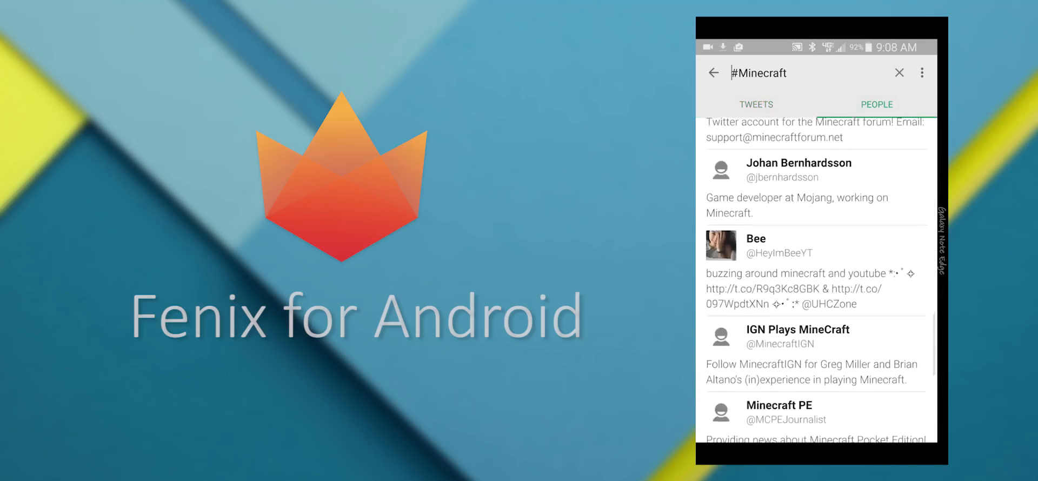
scroll(down, 3)
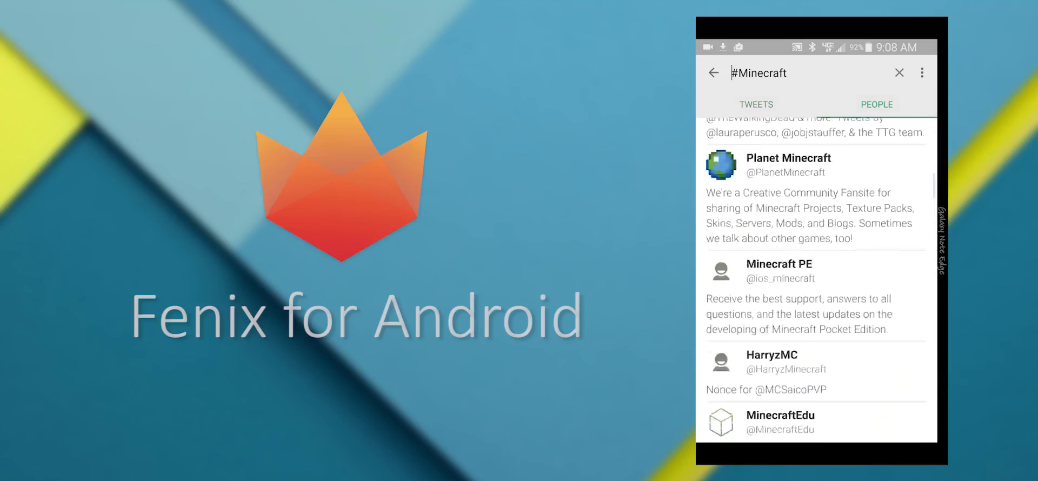
click(755, 104)
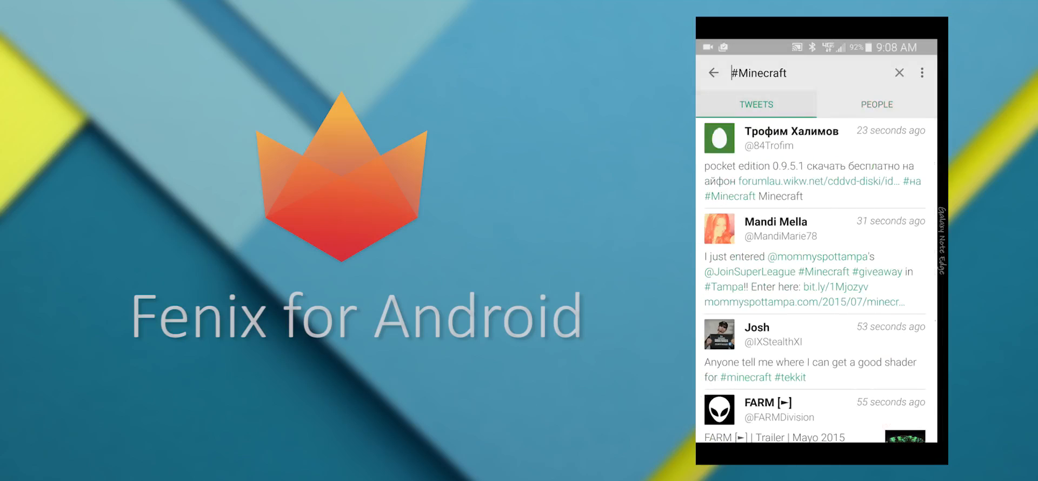
click(713, 73)
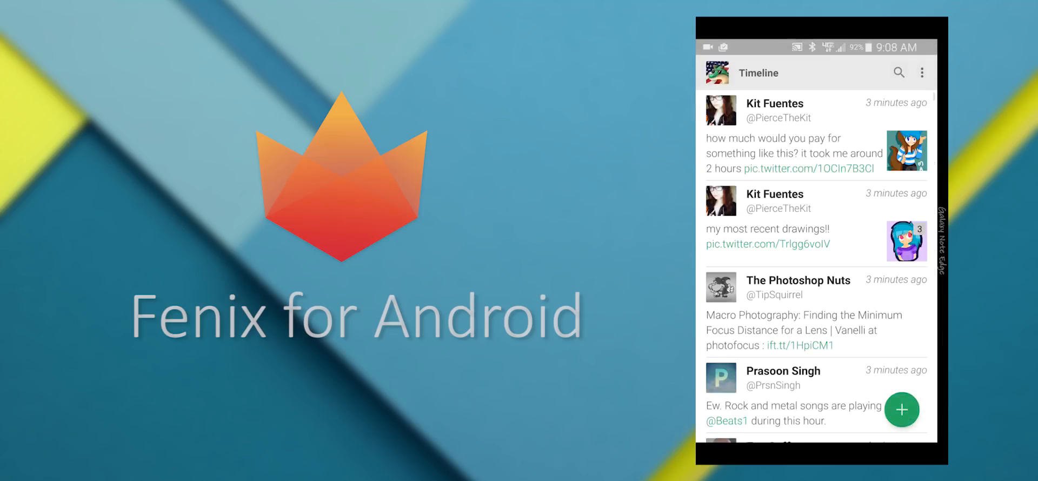
- Open Settings from the overflow menu and review the Browser and Syncing preferences
click(922, 73)
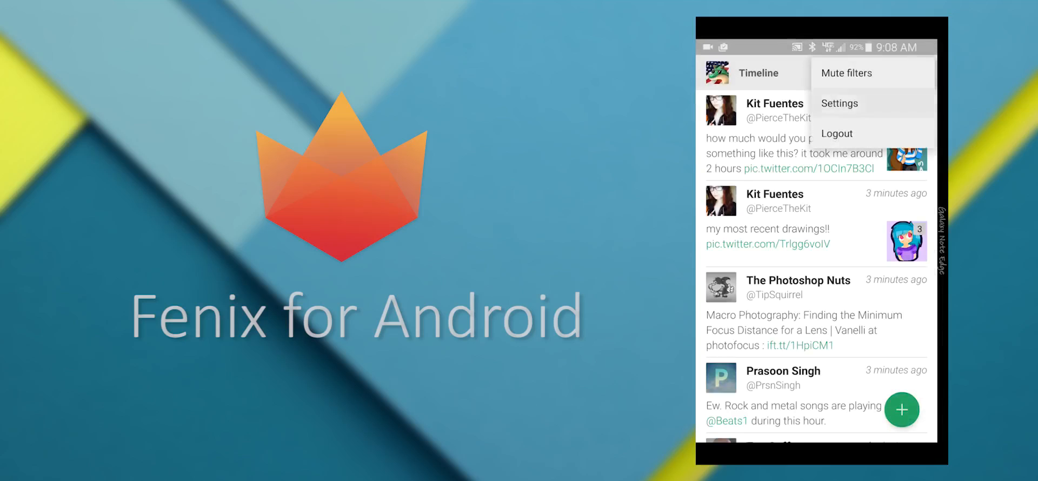
click(840, 103)
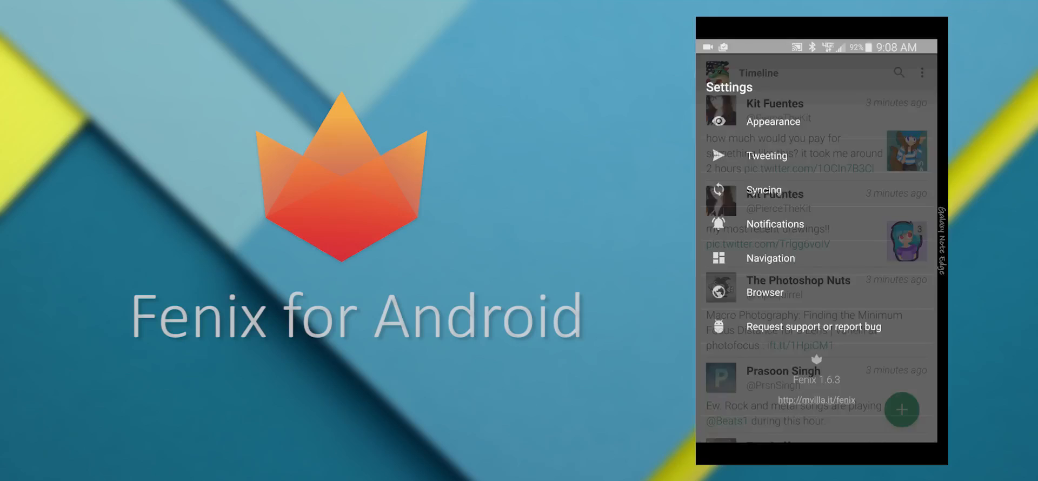
click(770, 292)
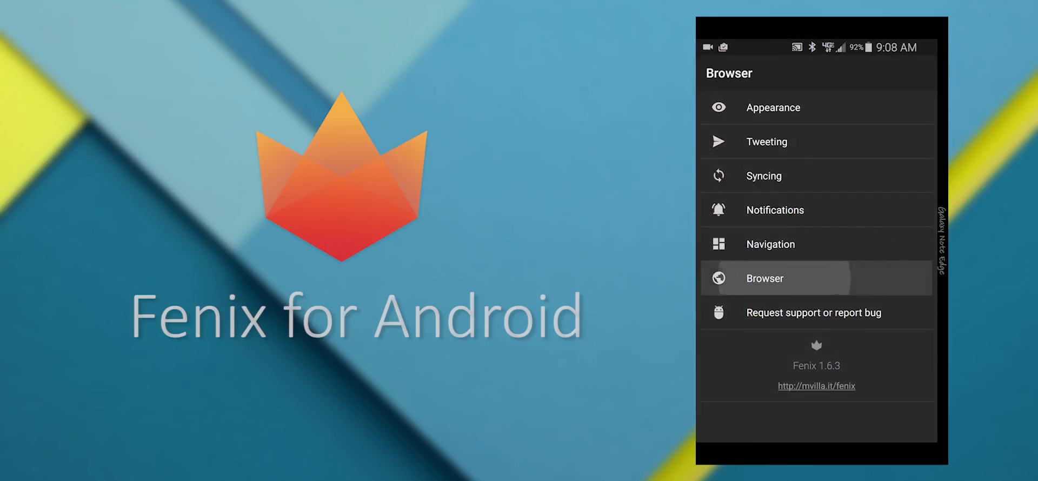
click(765, 278)
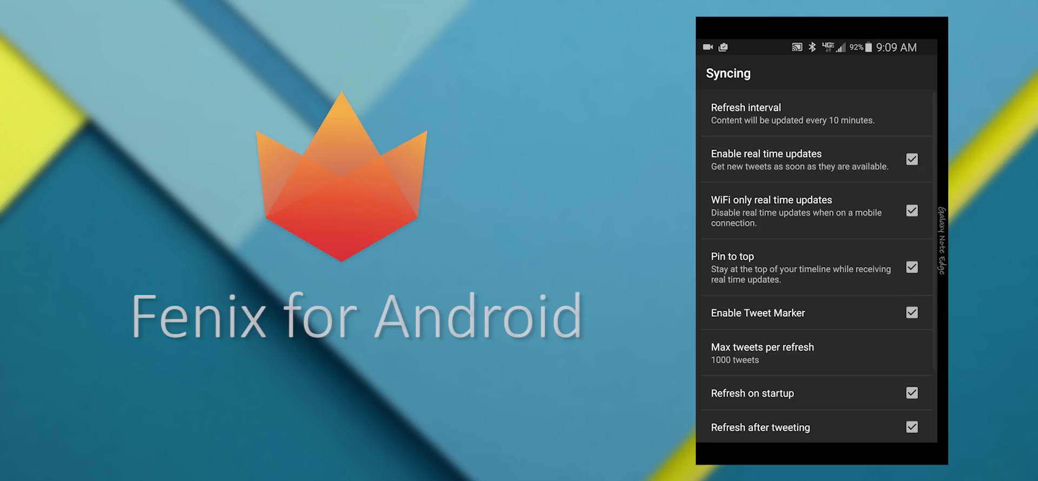
scroll(down, 3)
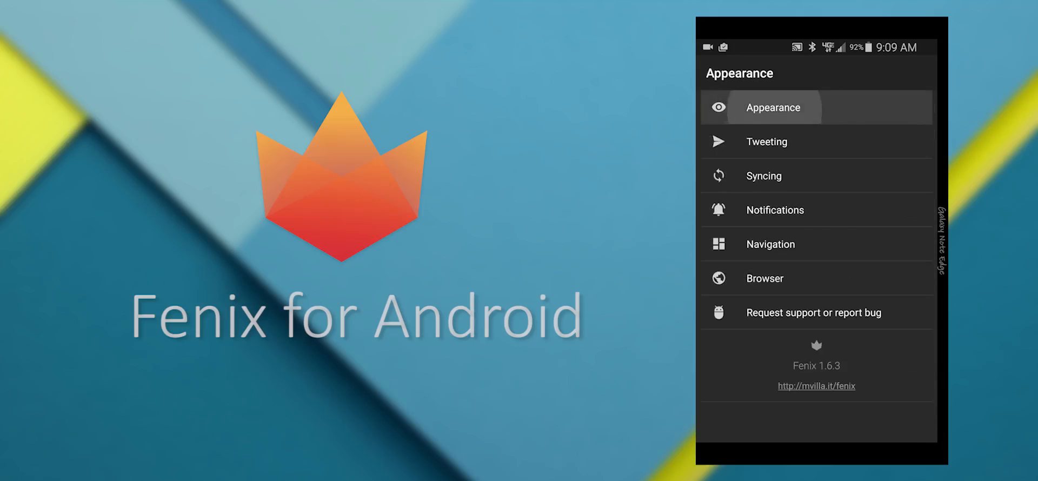
- In Appearance, check Main color without changing it and turn rounded user avatars off
click(773, 107)
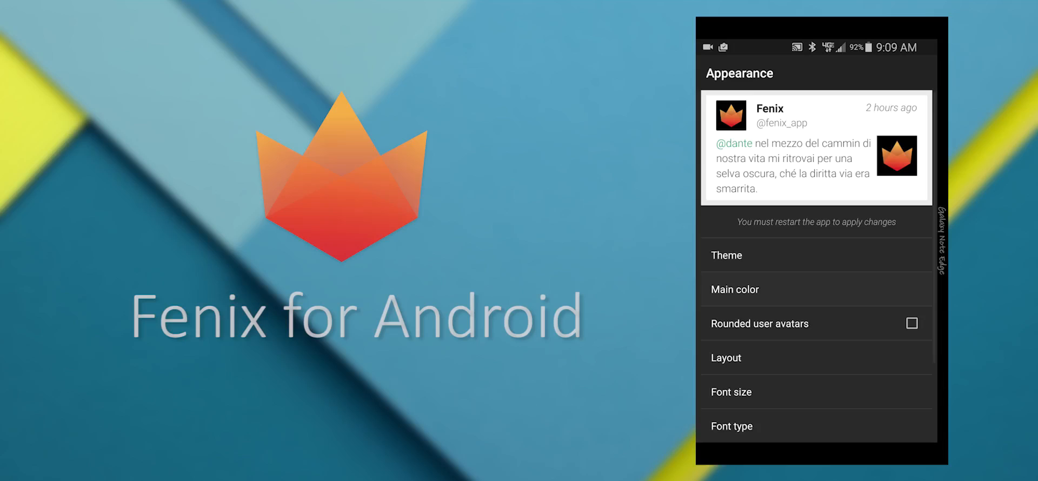
click(735, 290)
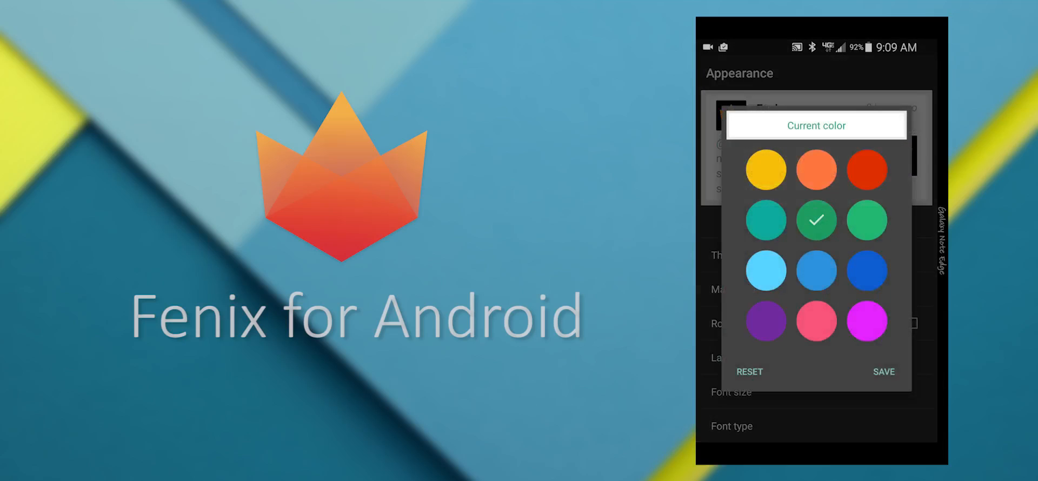
click(882, 372)
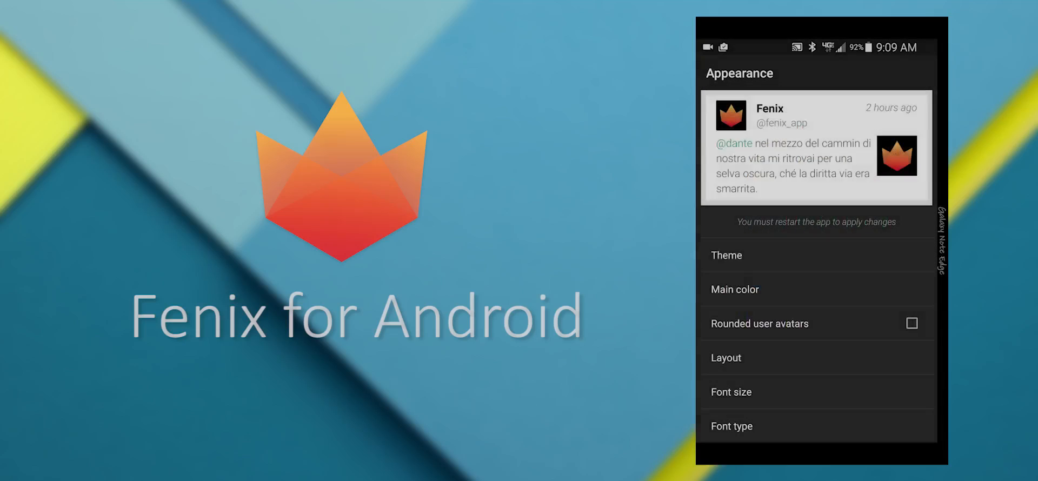
scroll(down, 3)
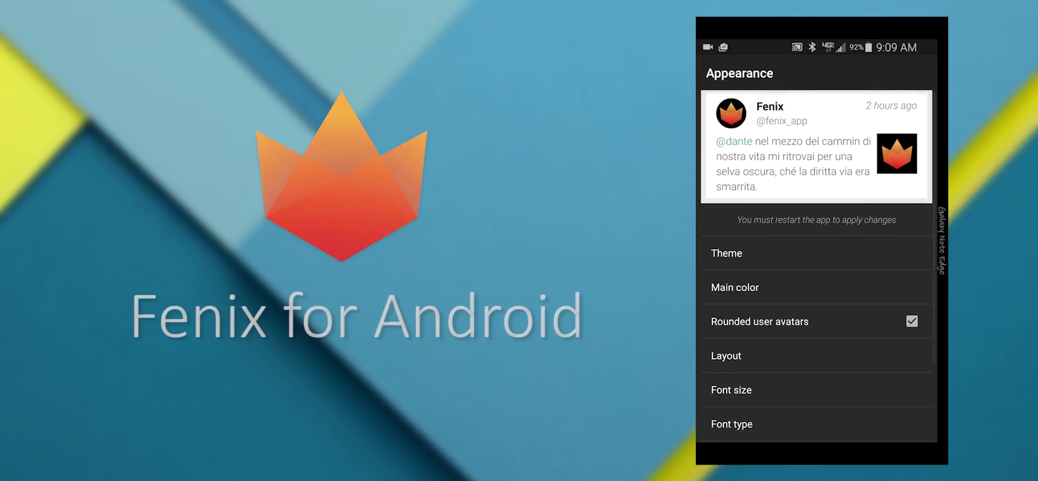
click(911, 321)
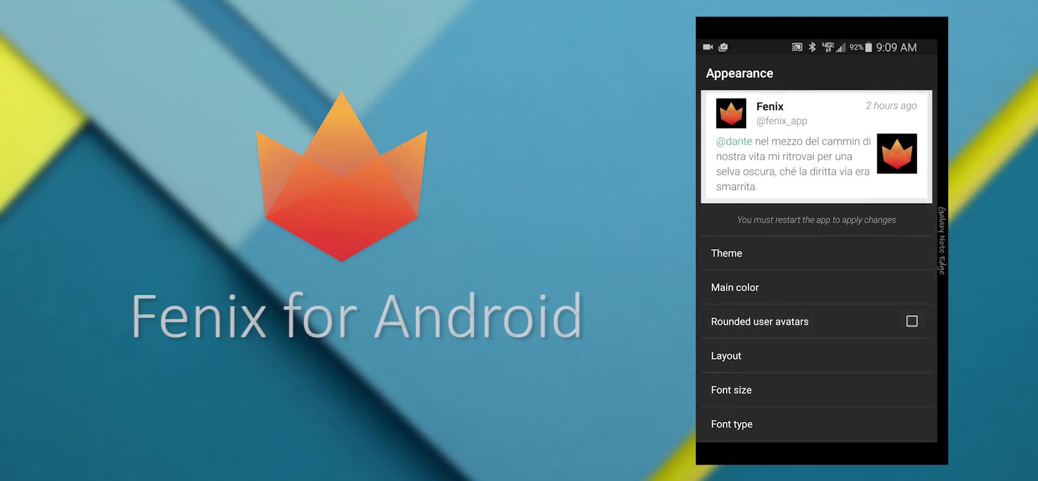
- Preview the Dark and Black themes, then switch back to the Light theme
click(726, 253)
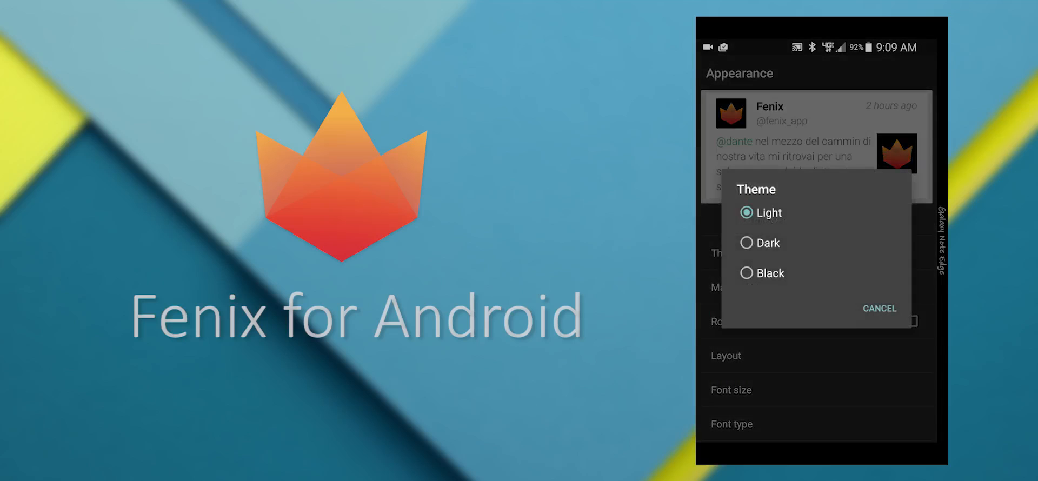
click(879, 308)
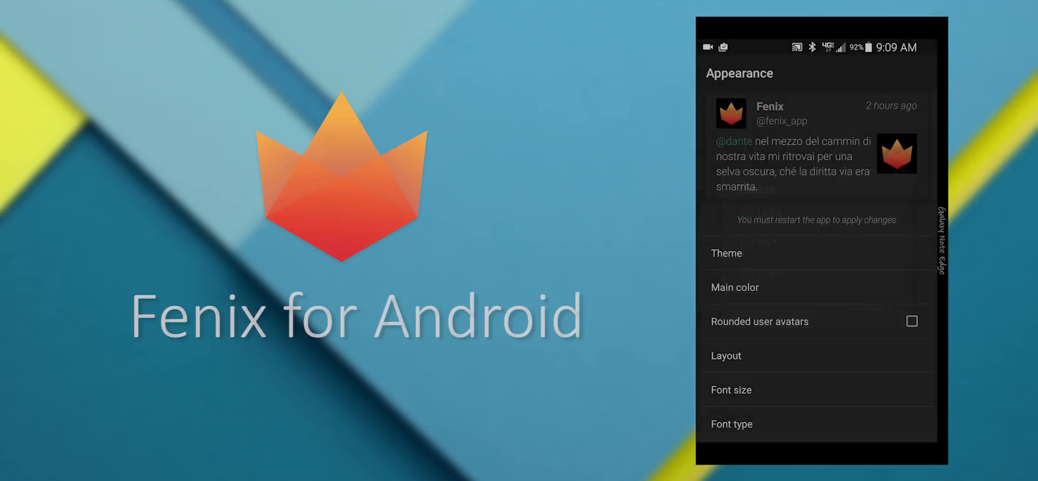
click(726, 253)
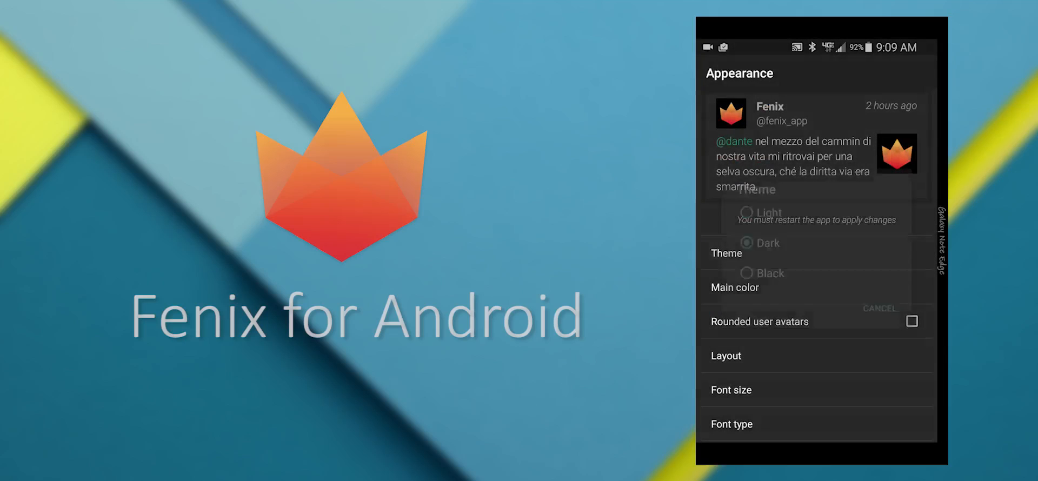
click(879, 308)
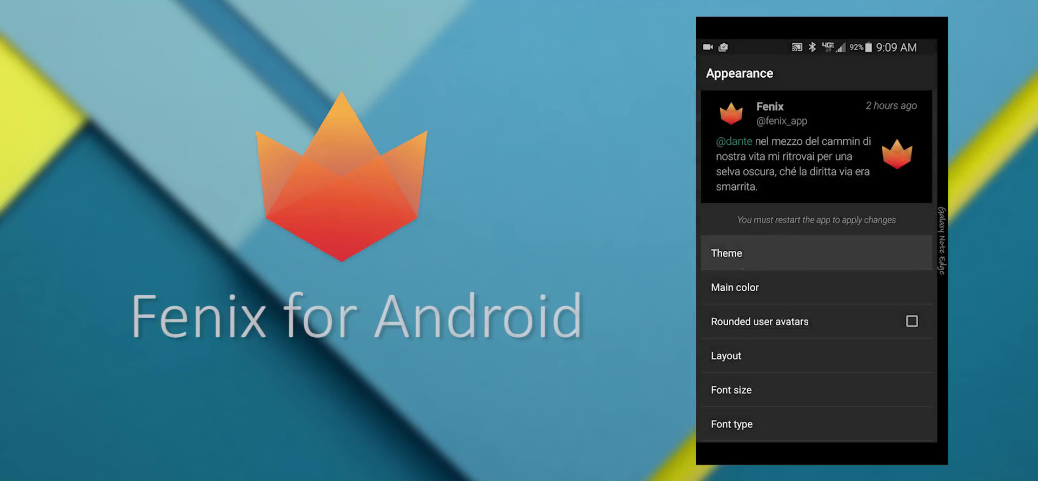
click(726, 253)
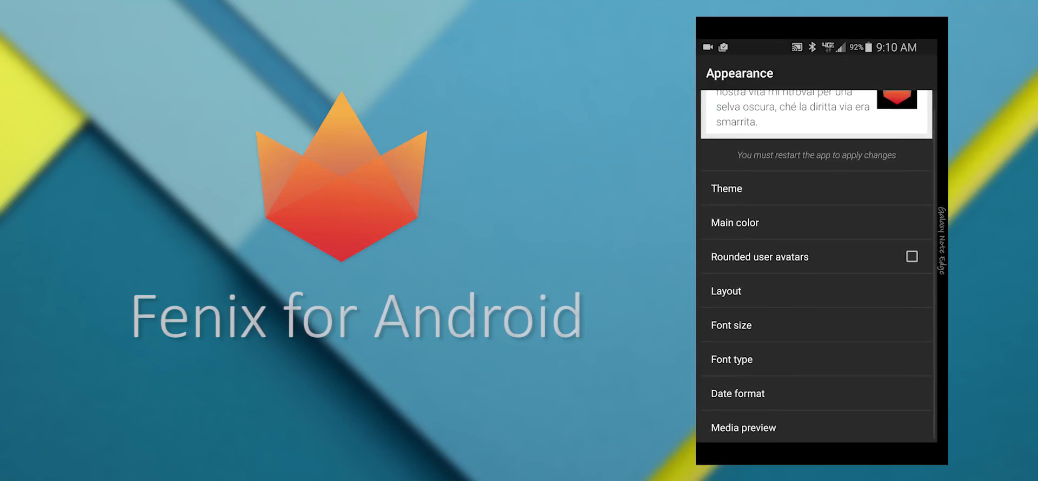
- Review the None/Small/Big media preview sizes, then dismiss the dialog
click(743, 428)
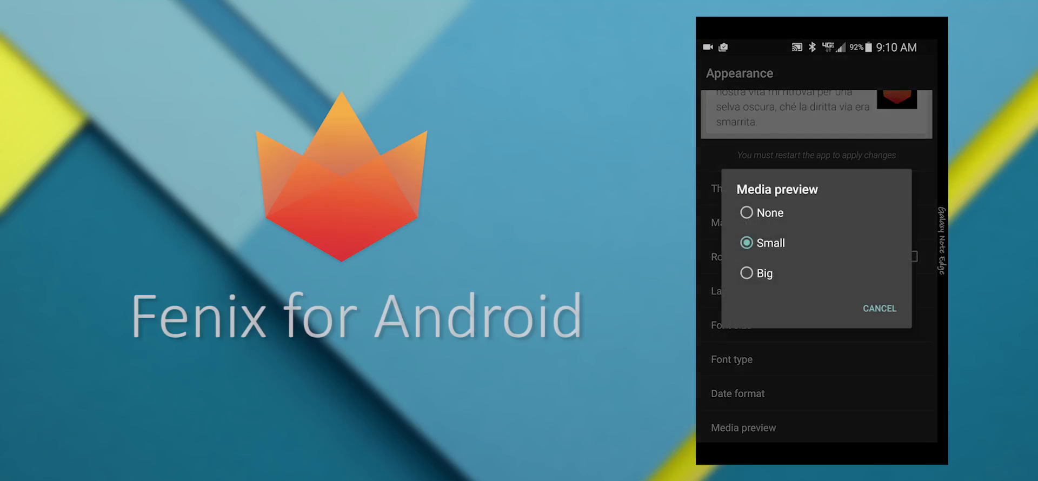
click(879, 308)
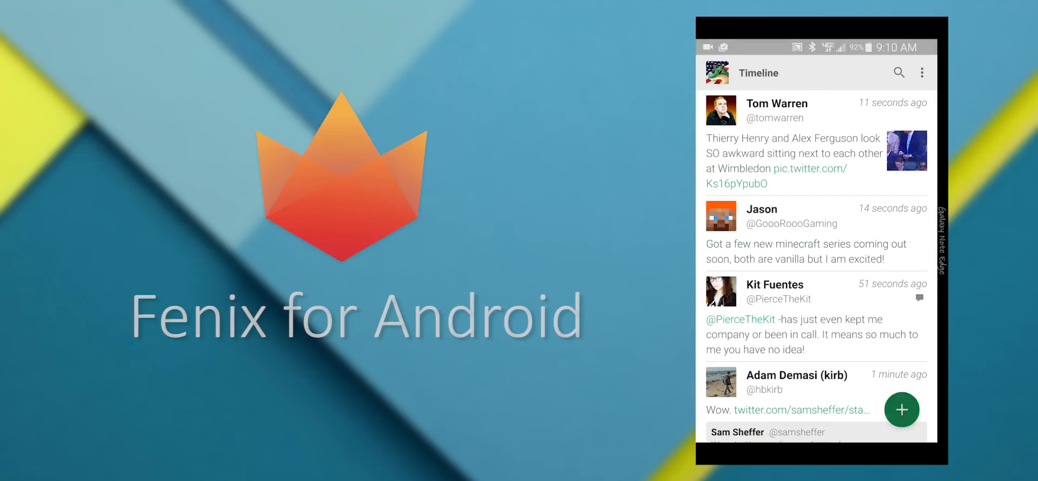
- Open a new tweet draft and confirm posting from both signed-in accounts
click(901, 410)
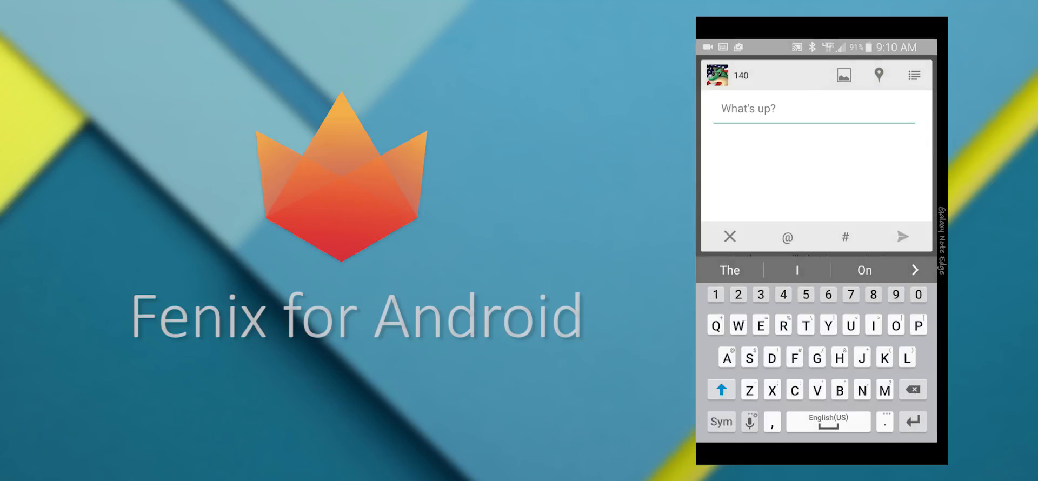
click(716, 74)
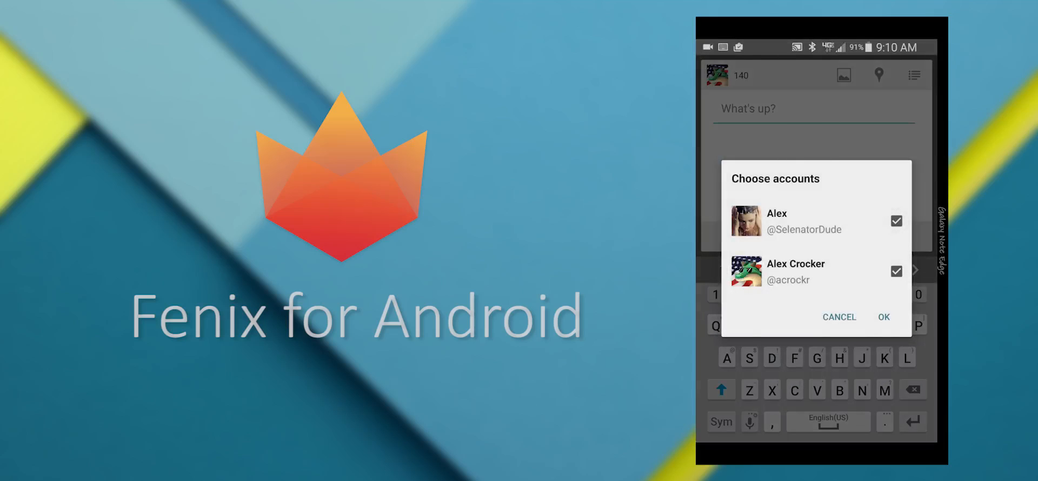
click(883, 317)
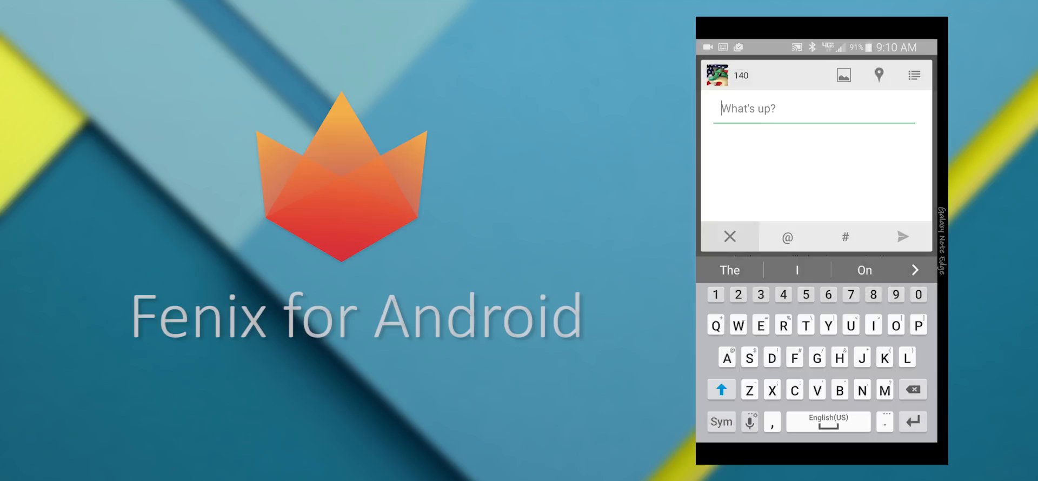